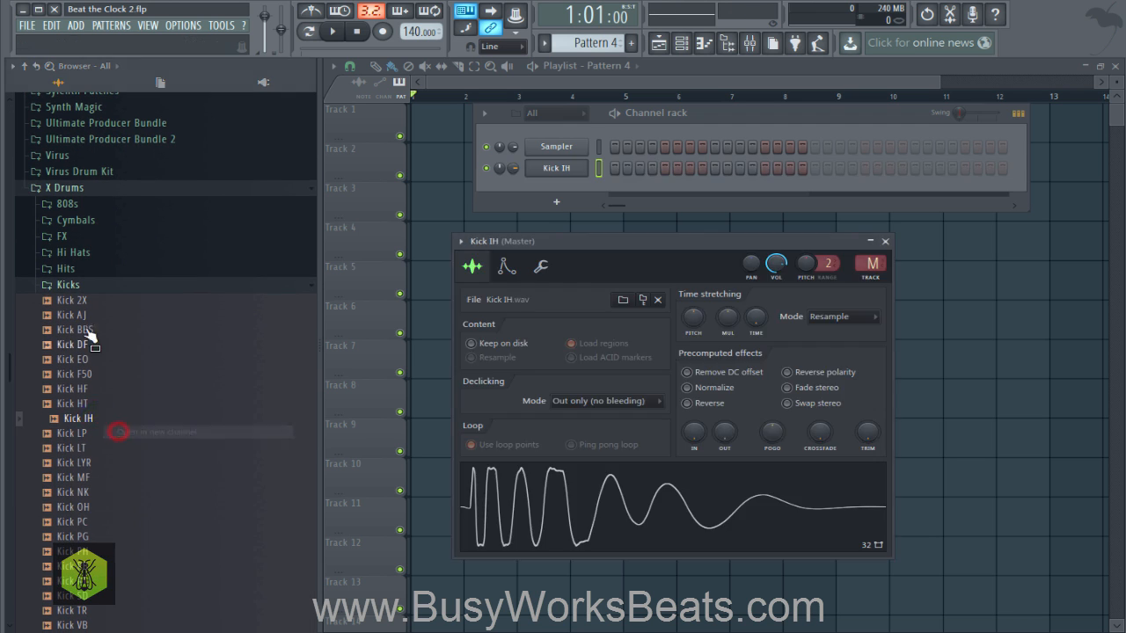
- Load the Snare RB and Kick RB samples from X Drums into new channels
scroll(down, 3)
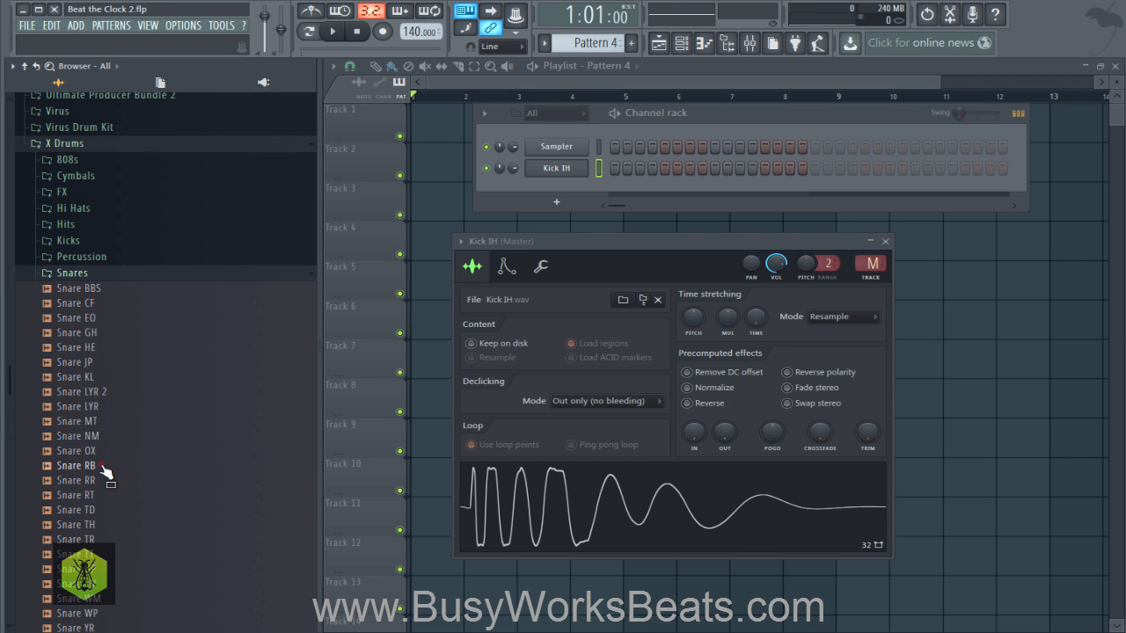
double_click(79, 465)
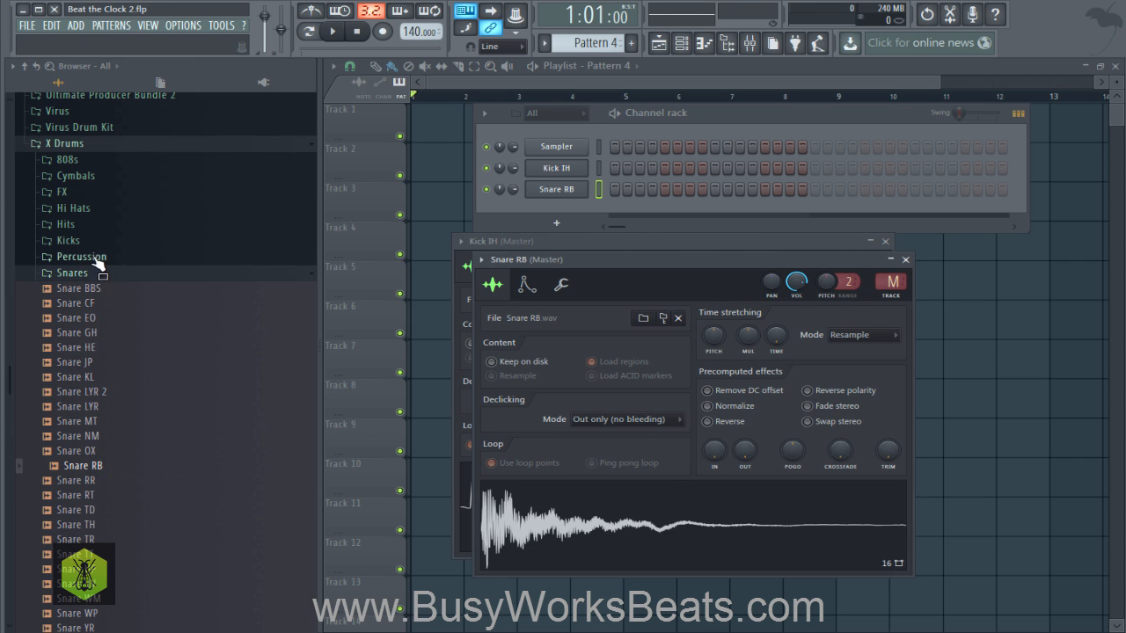
right_click(72, 508)
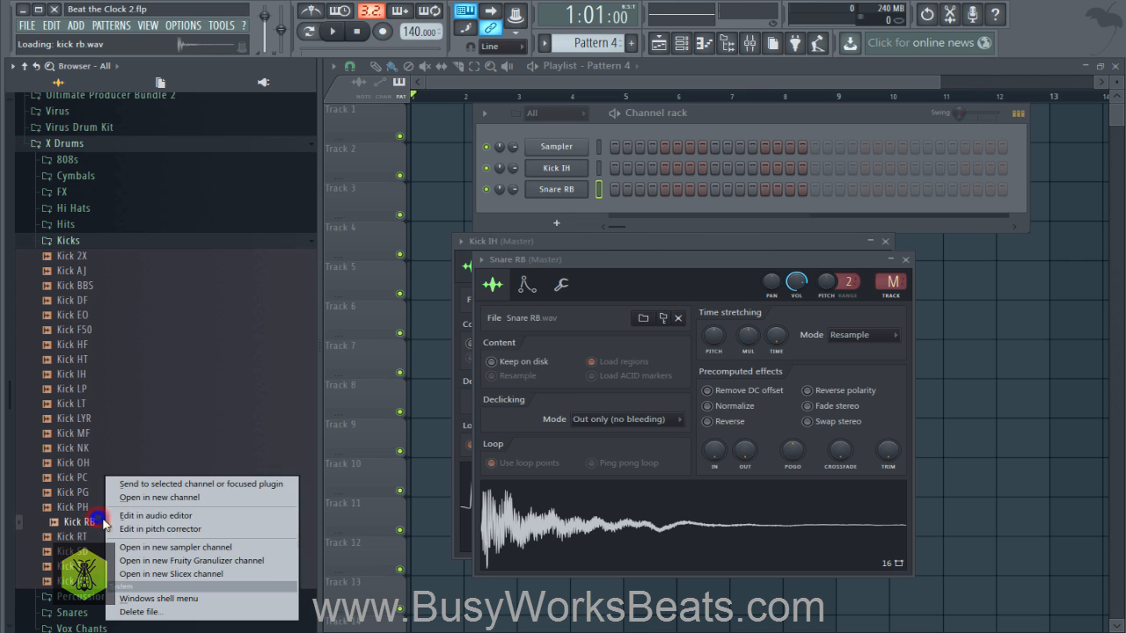
click(160, 497)
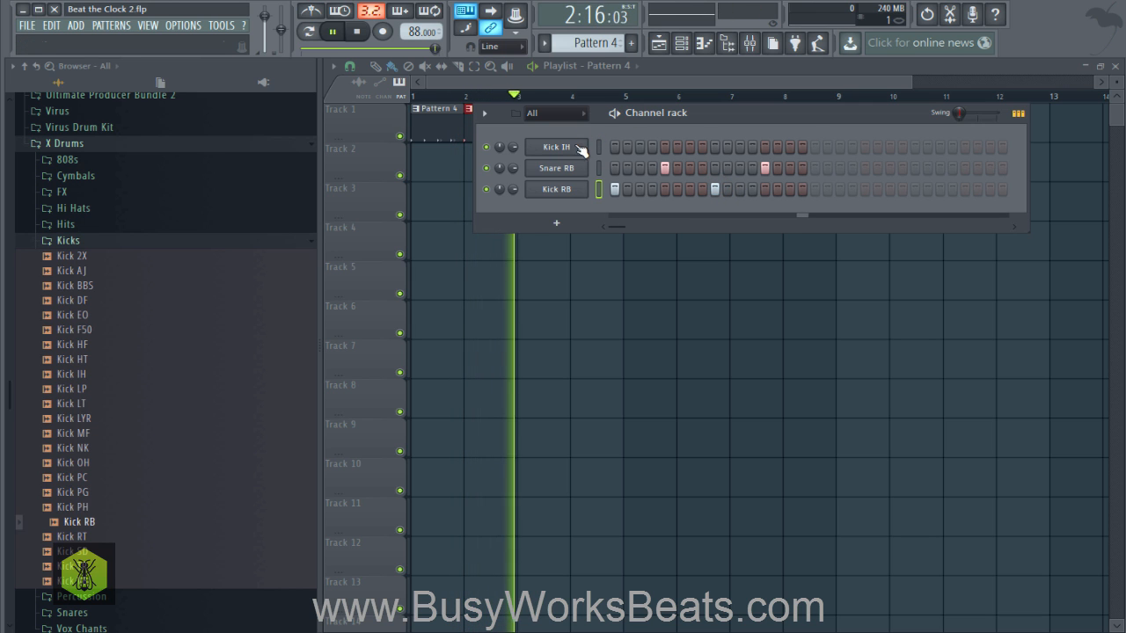
- Replace Kick IH with Sylenth1 and adjust ENV 1 decay and Oscillator A2 detune and level
right_click(555, 146)
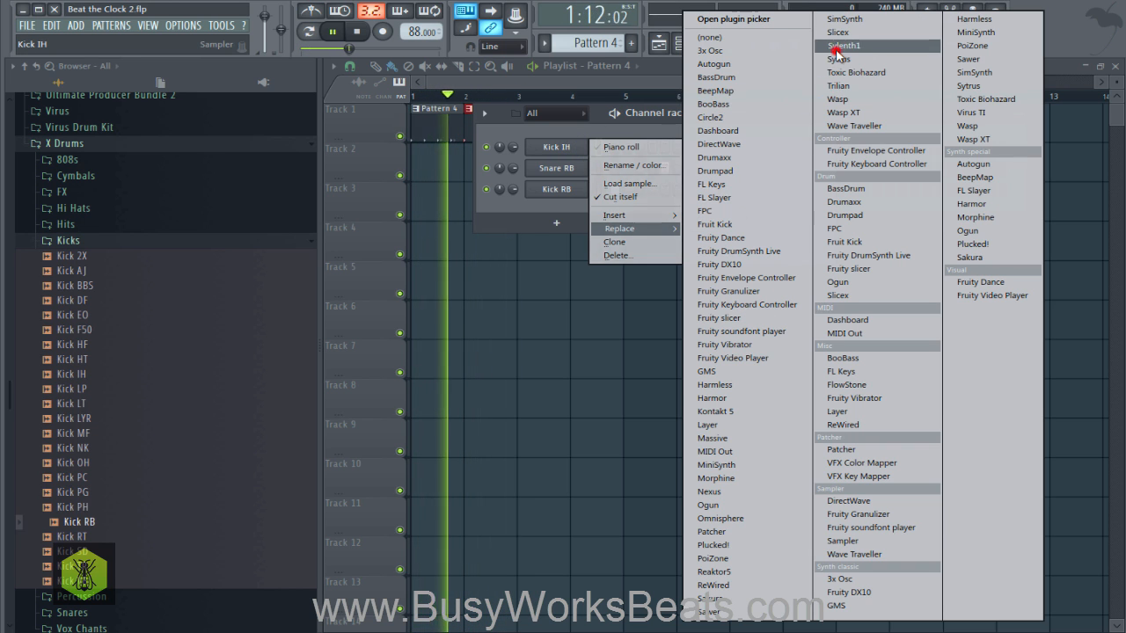
click(844, 46)
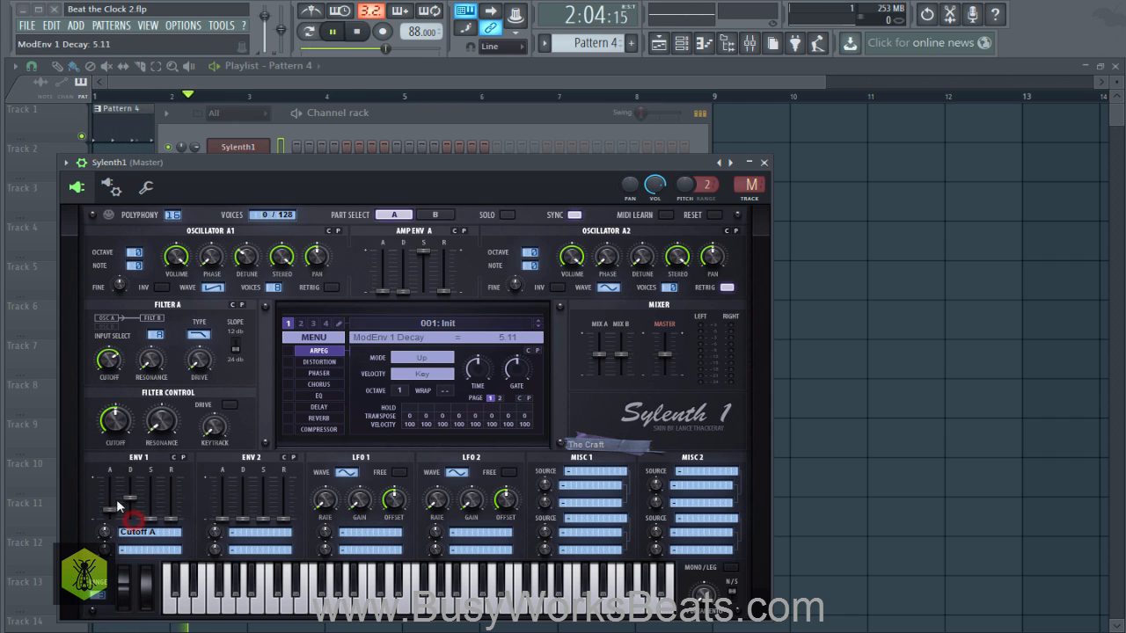
drag(151, 361, 151, 347)
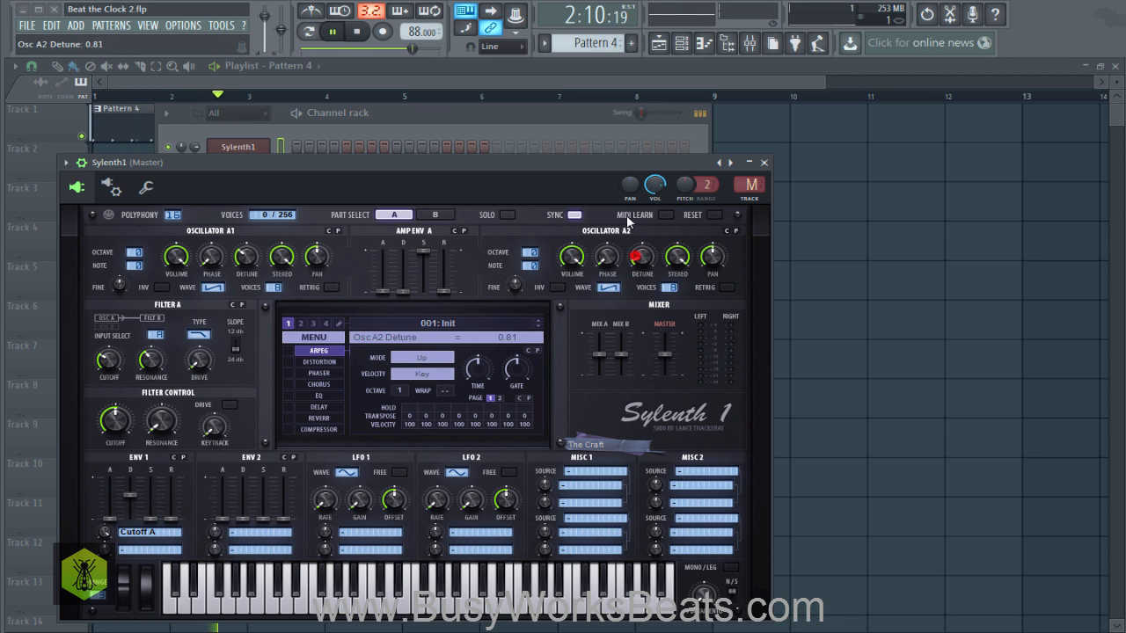
drag(571, 257, 572, 250)
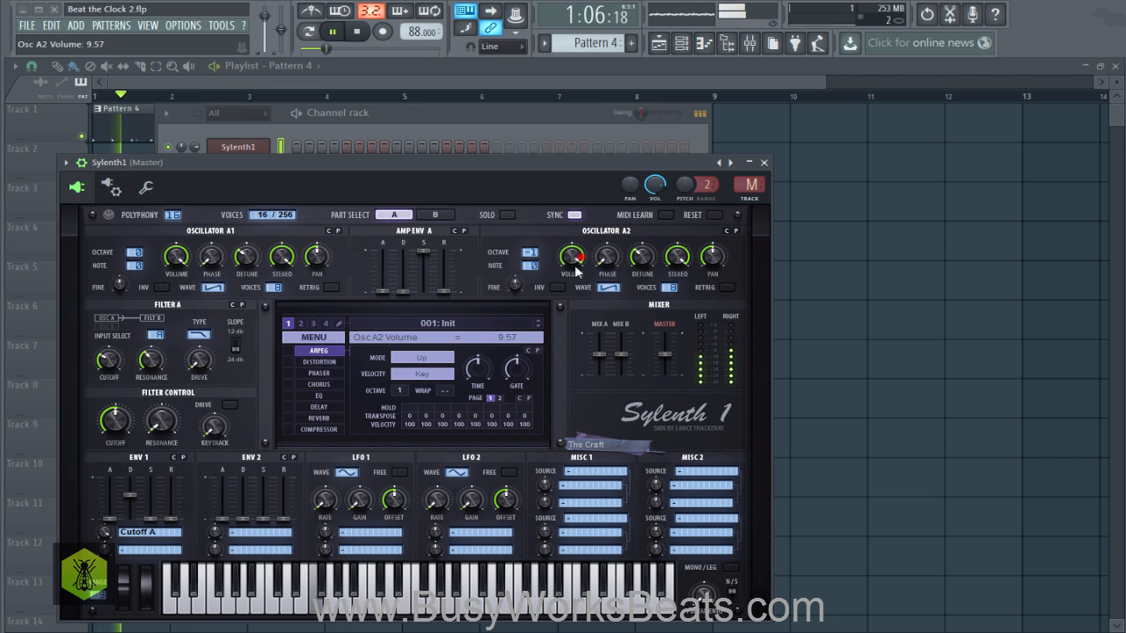
click(764, 162)
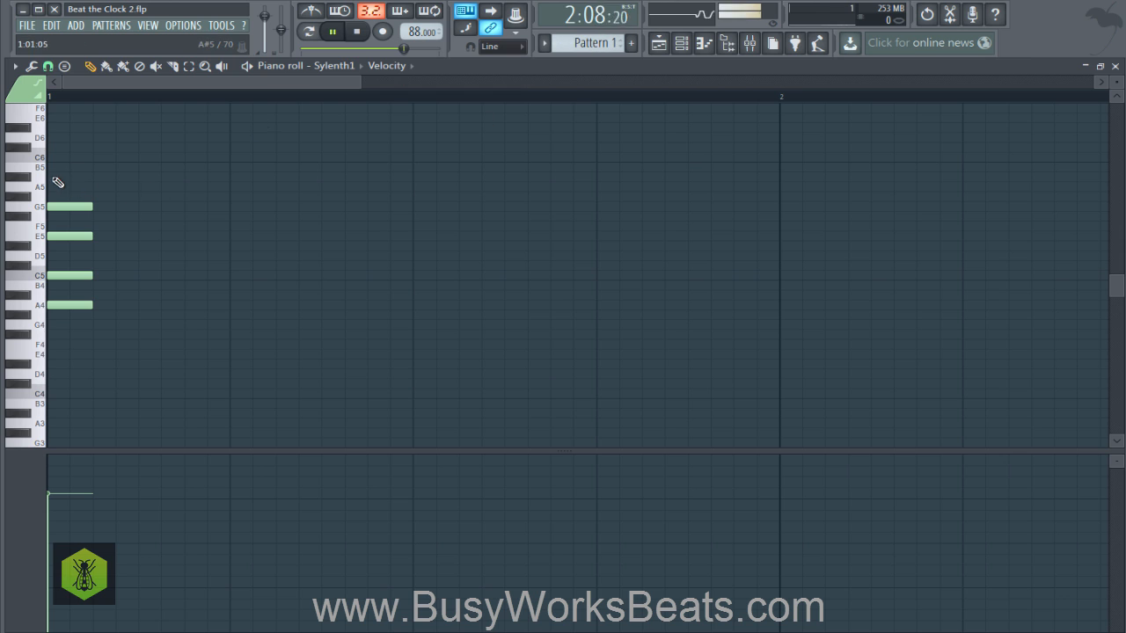
- Add B5 to the Sylenth1 chord and paste a shorter copy after it
click(658, 43)
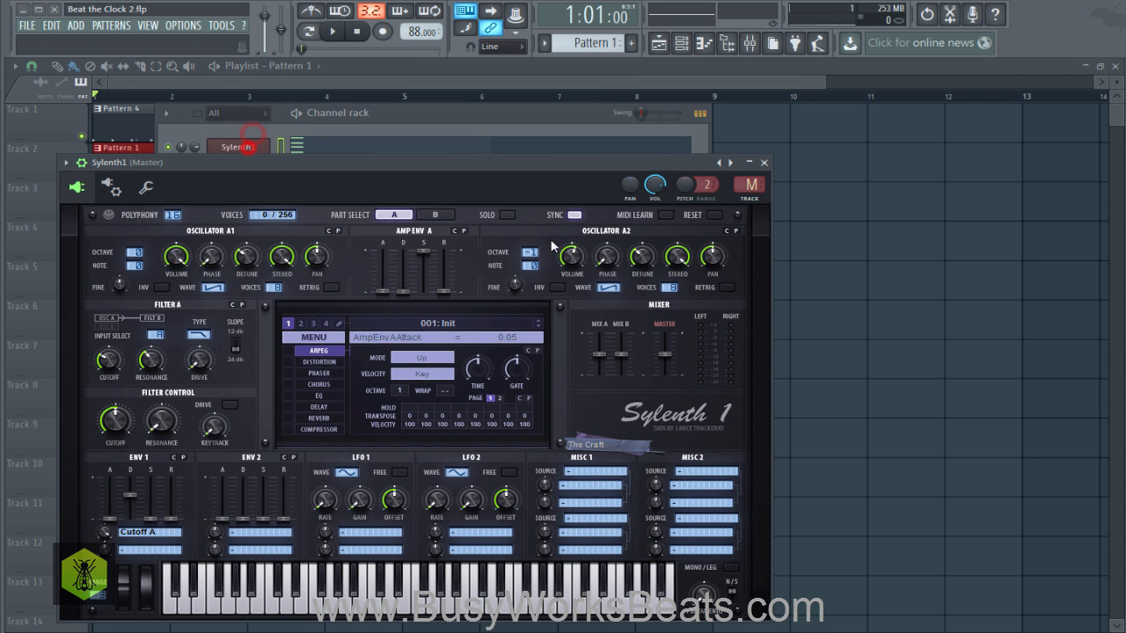
click(763, 162)
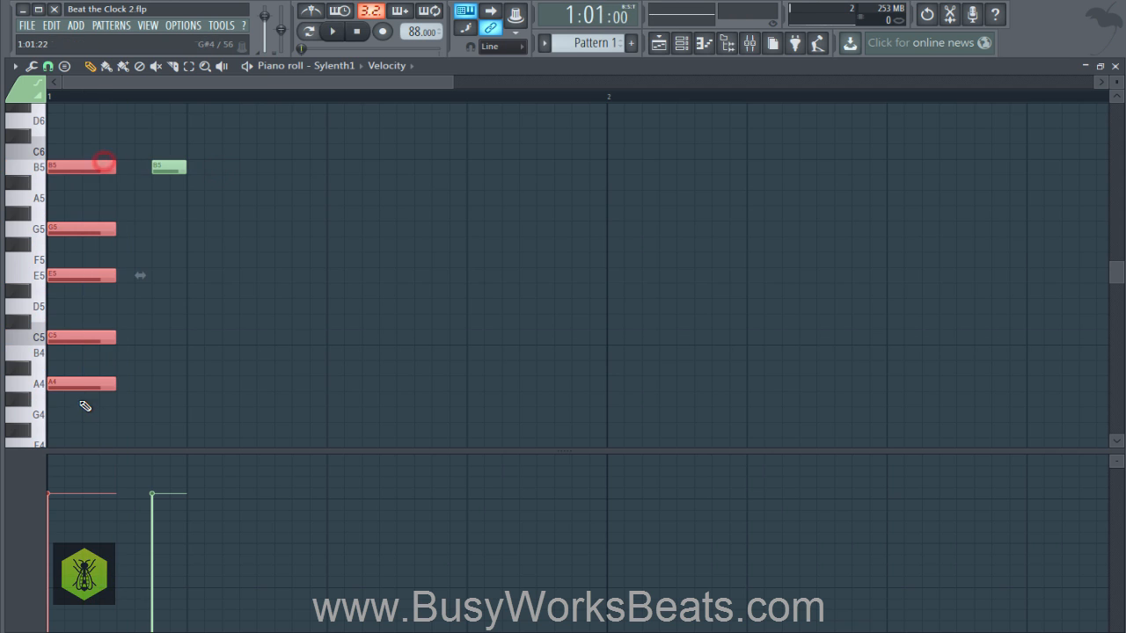
key(ctrl+v)
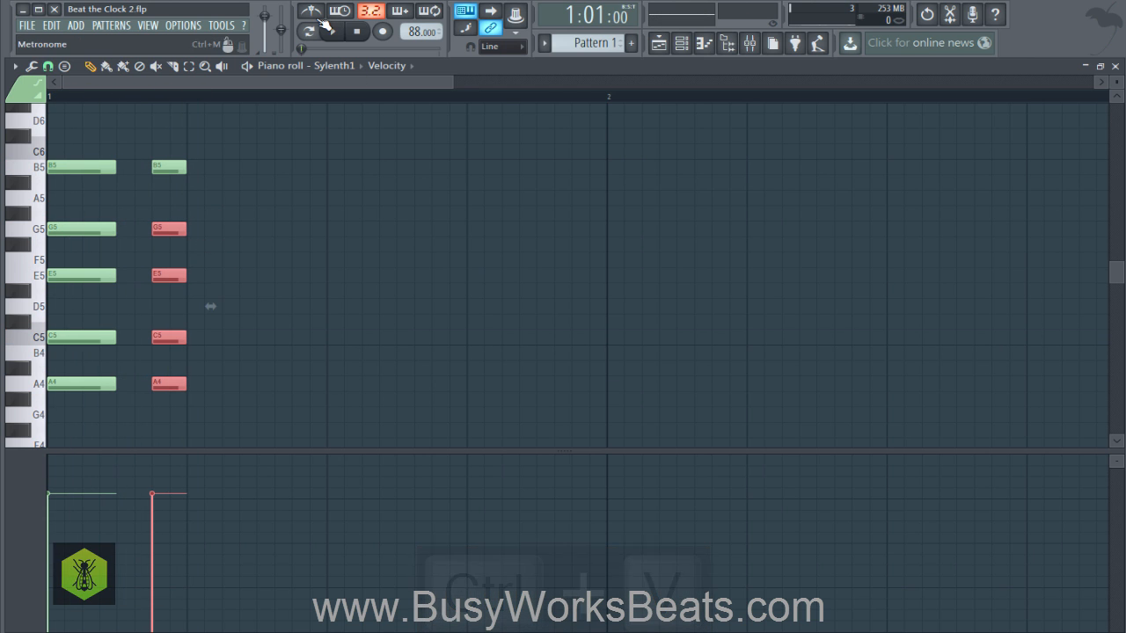
- Turn on the metronome, try the tempo tapper, and set the tempo to 100 BPM
click(311, 11)
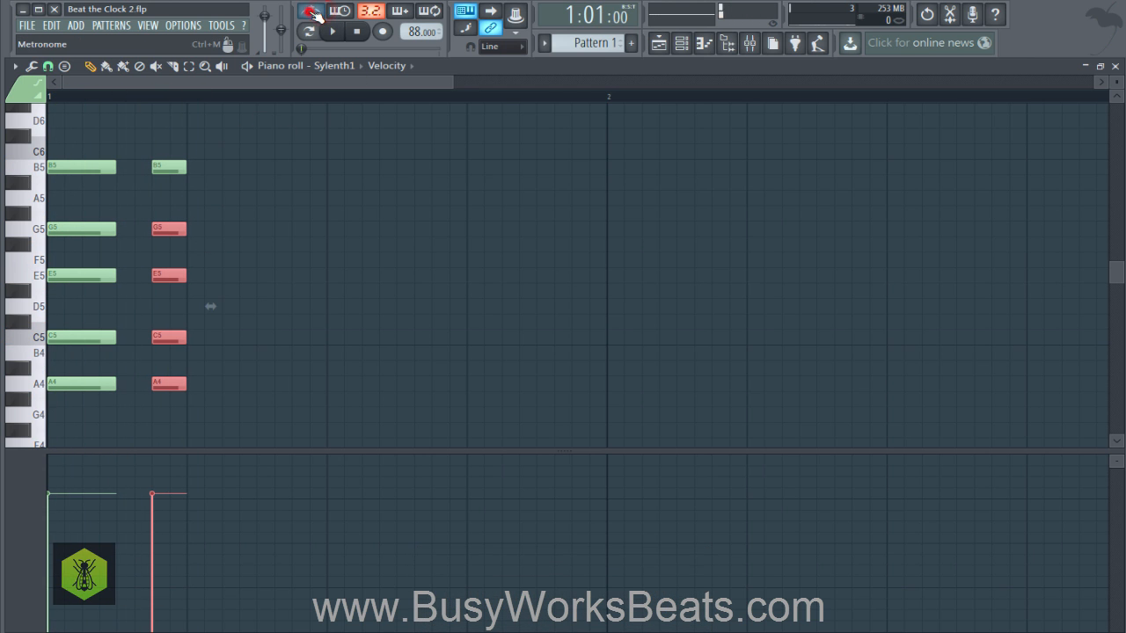
click(309, 10)
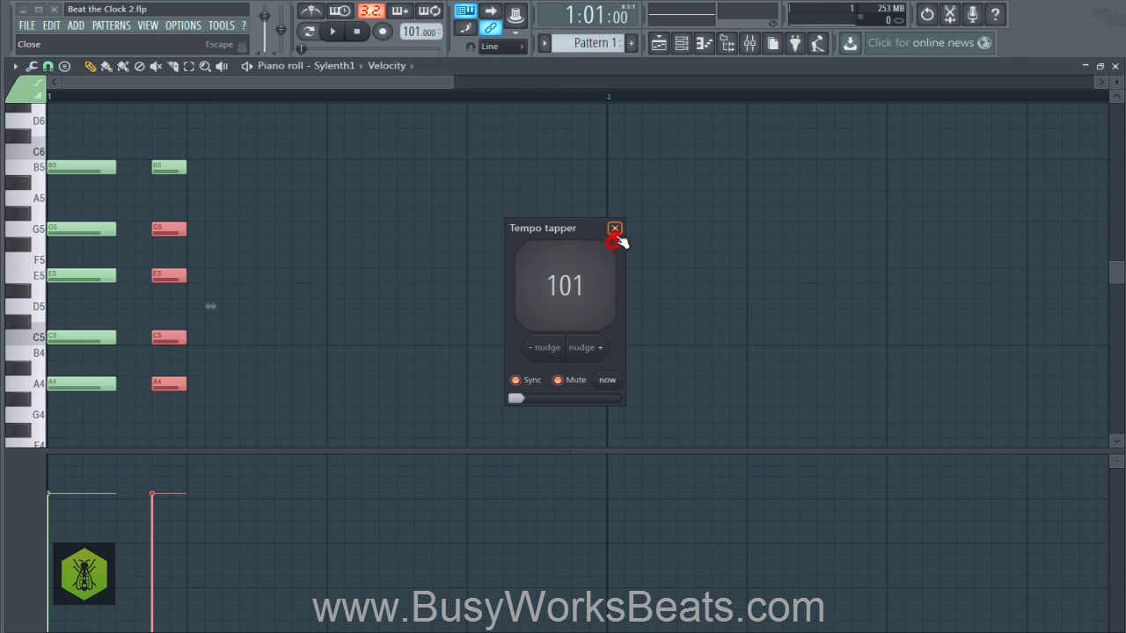
click(614, 228)
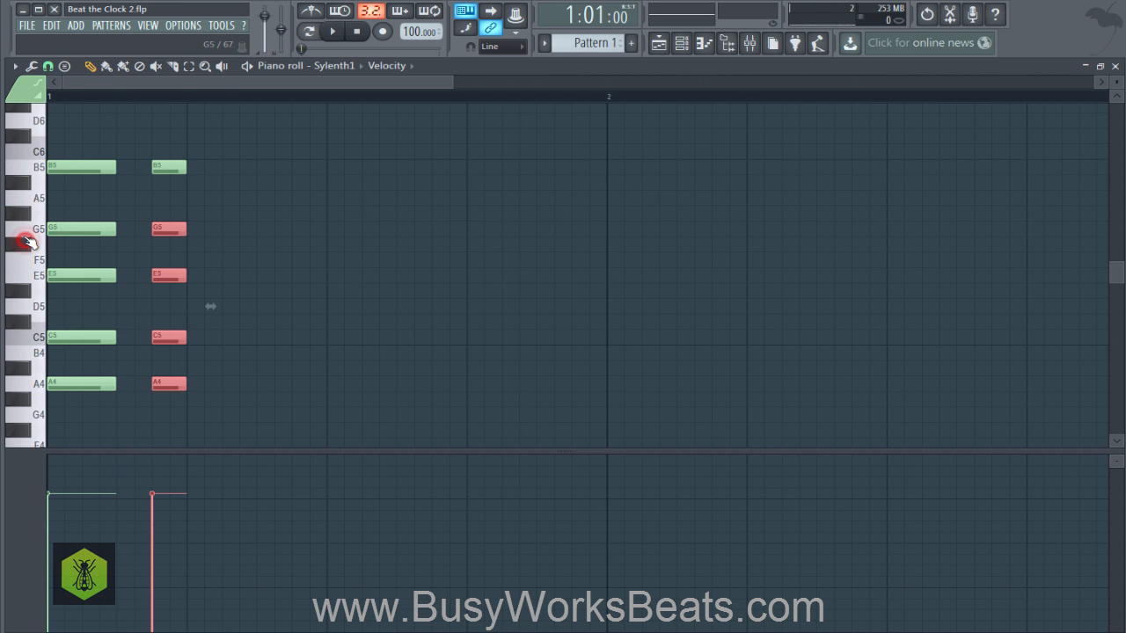
- Draw the G4, B4, D5, F#5 chord and move it after the first chord
key(ctrl+v)
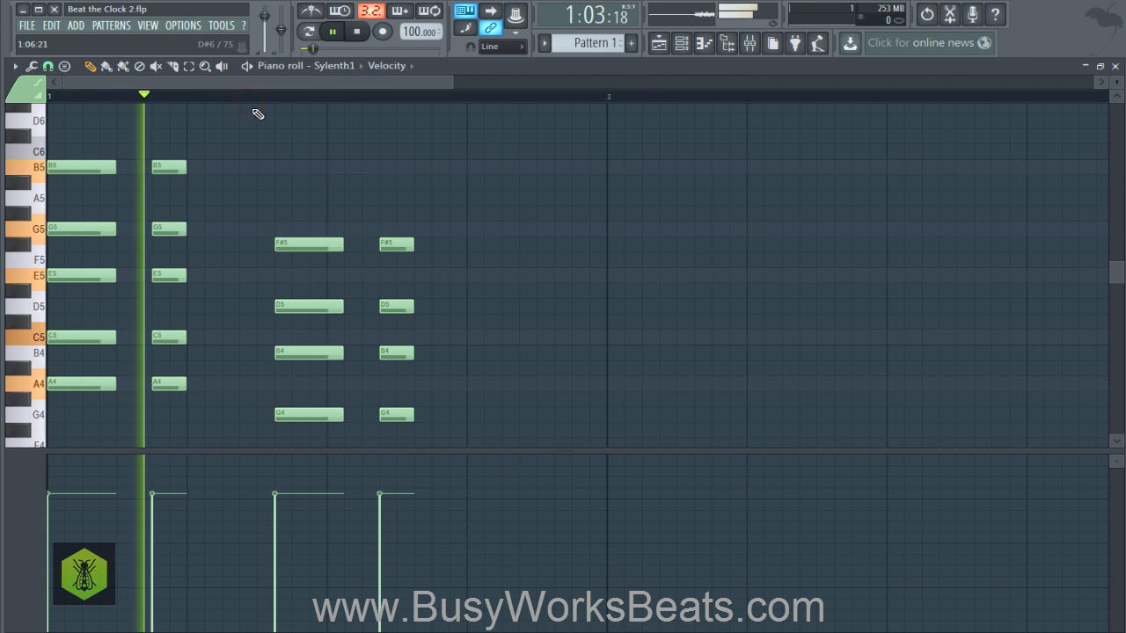
drag(273, 198, 449, 431)
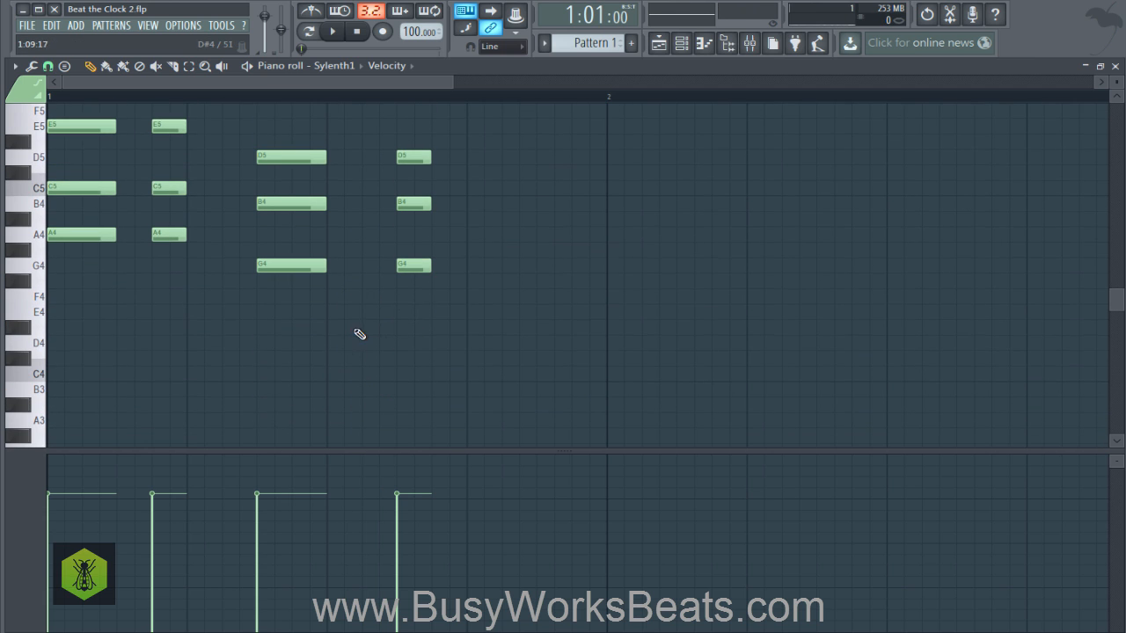
click(378, 343)
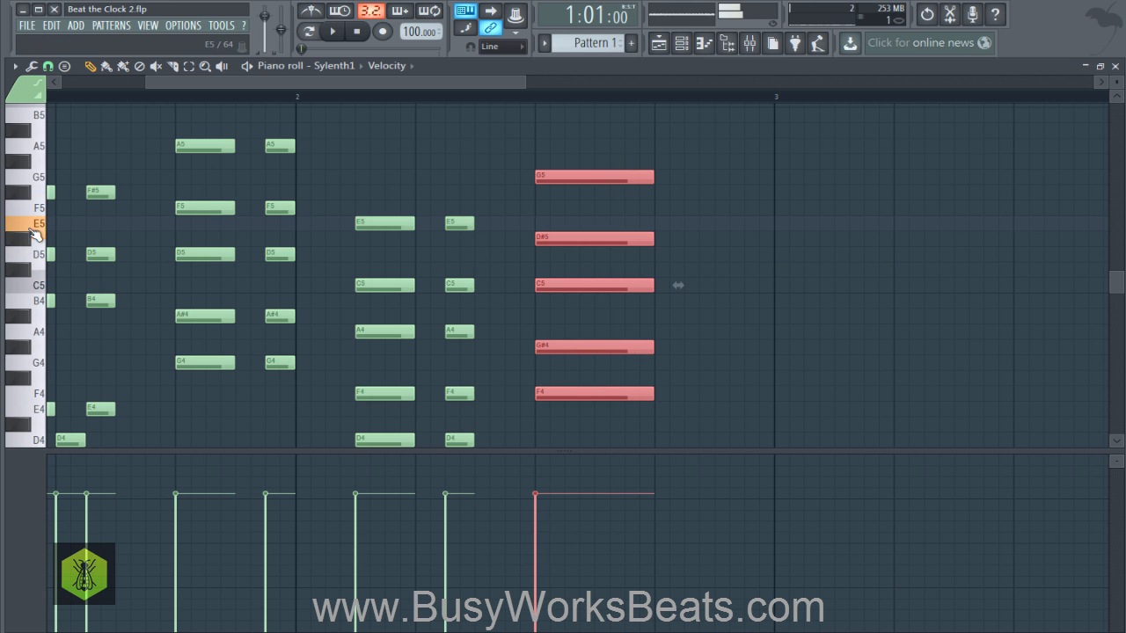
- Add the remaining Sylenth1 chords, finishing on a long held chord
key(ctrl+v)
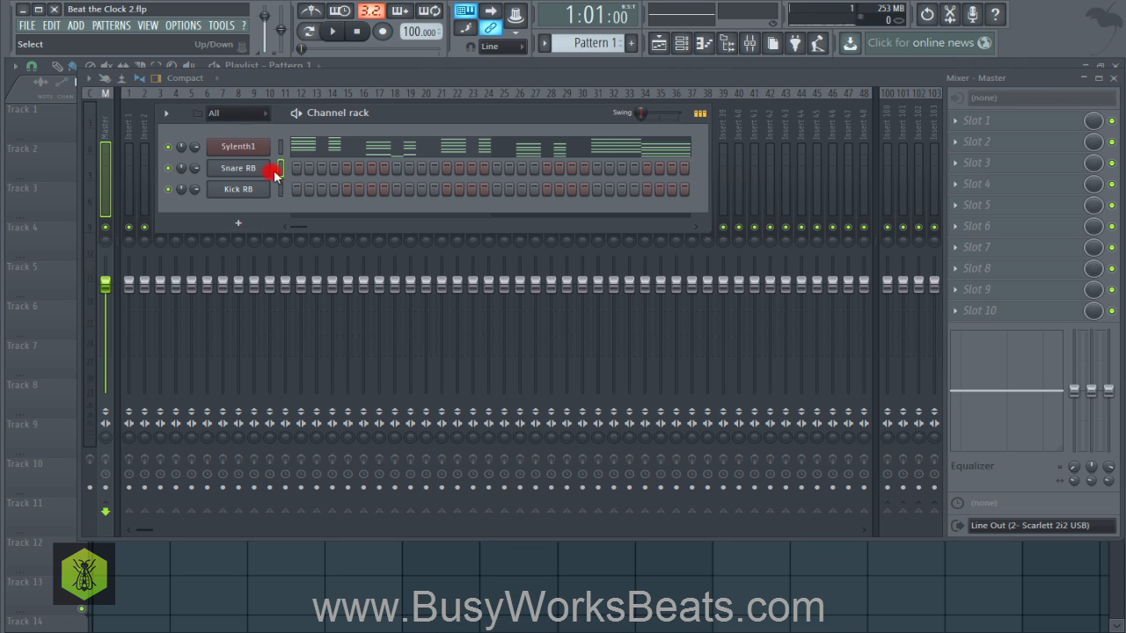
- Route channels to free mixer tracks, fill eight playlist bars, and add EQ and reverb to Sylenth1
right_click(129, 132)
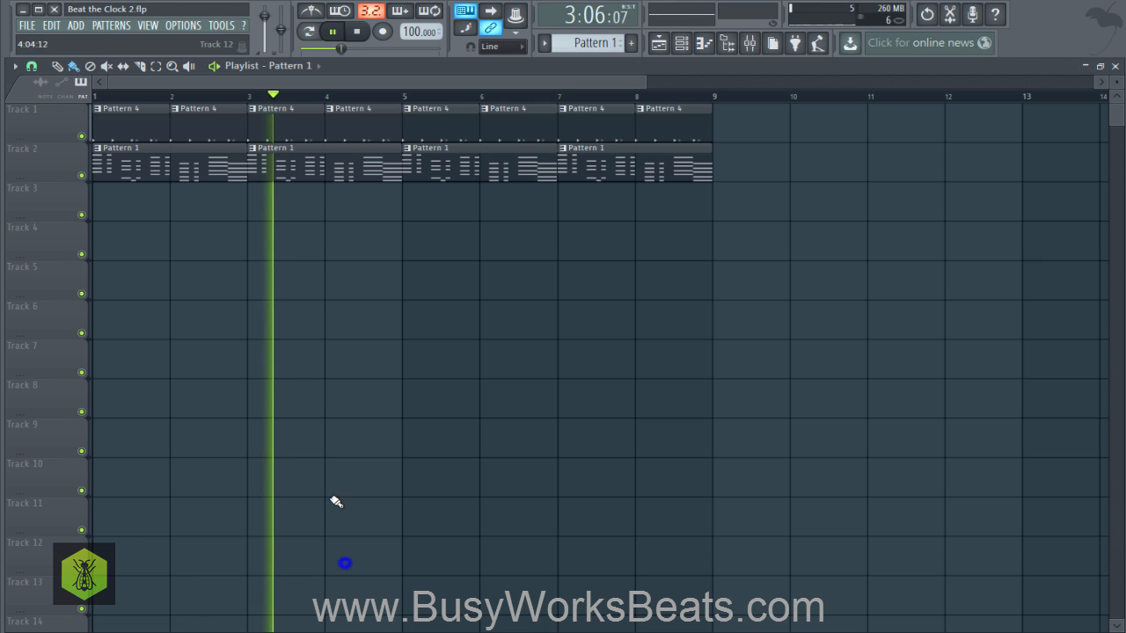
click(726, 43)
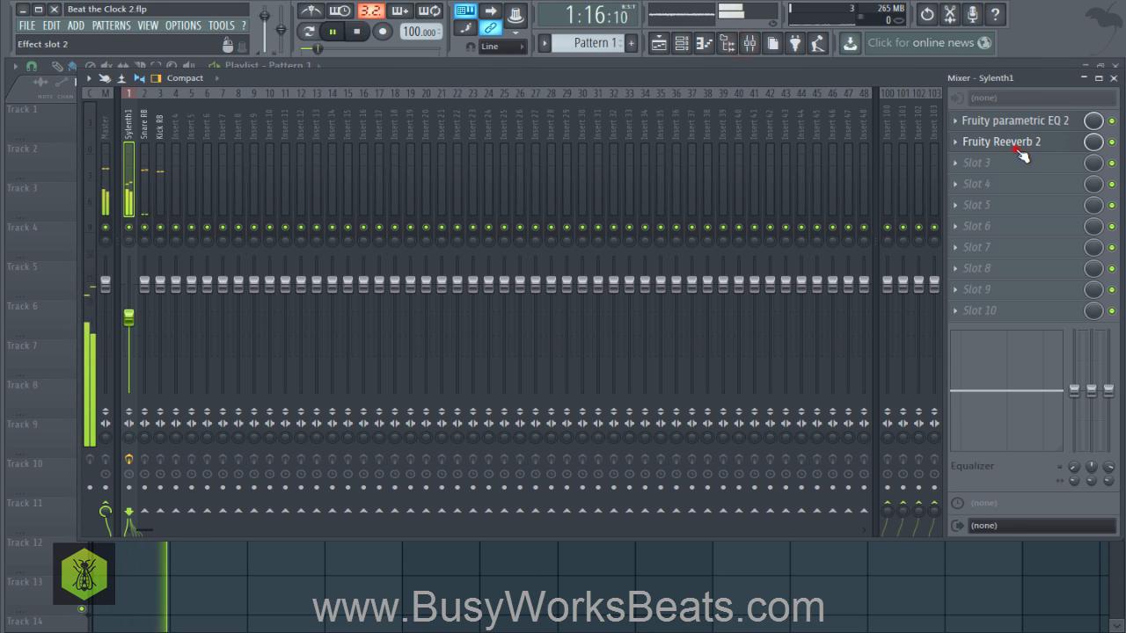
click(1001, 142)
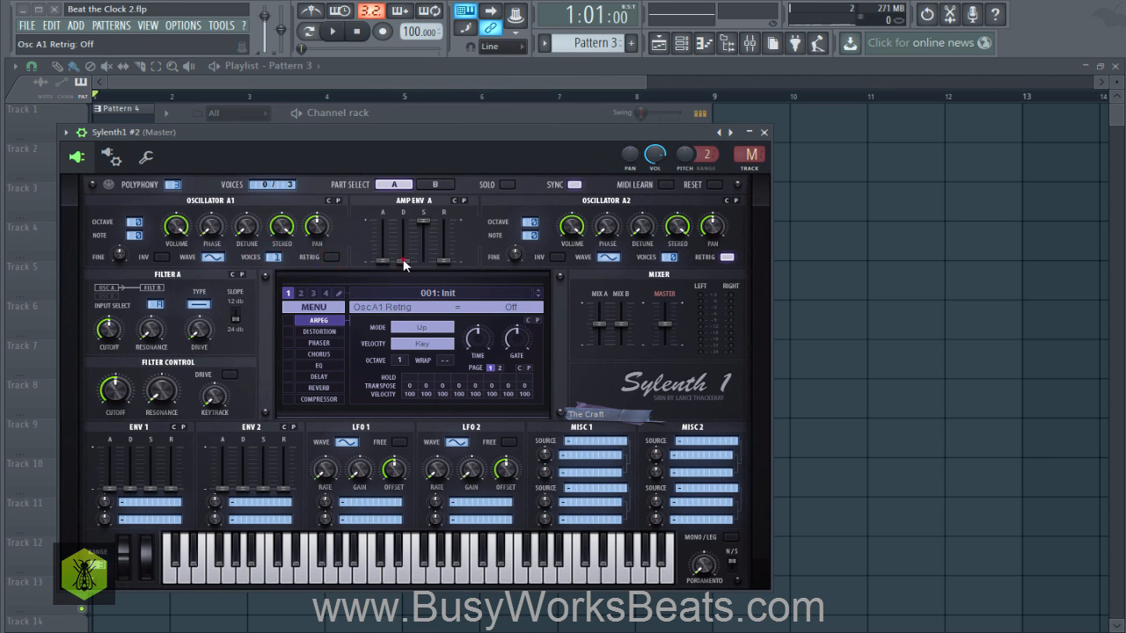
- Shape Sylenth1 #2's amp envelope with Osc A1 at +2 octaves and Retrig off
drag(444, 238, 444, 264)
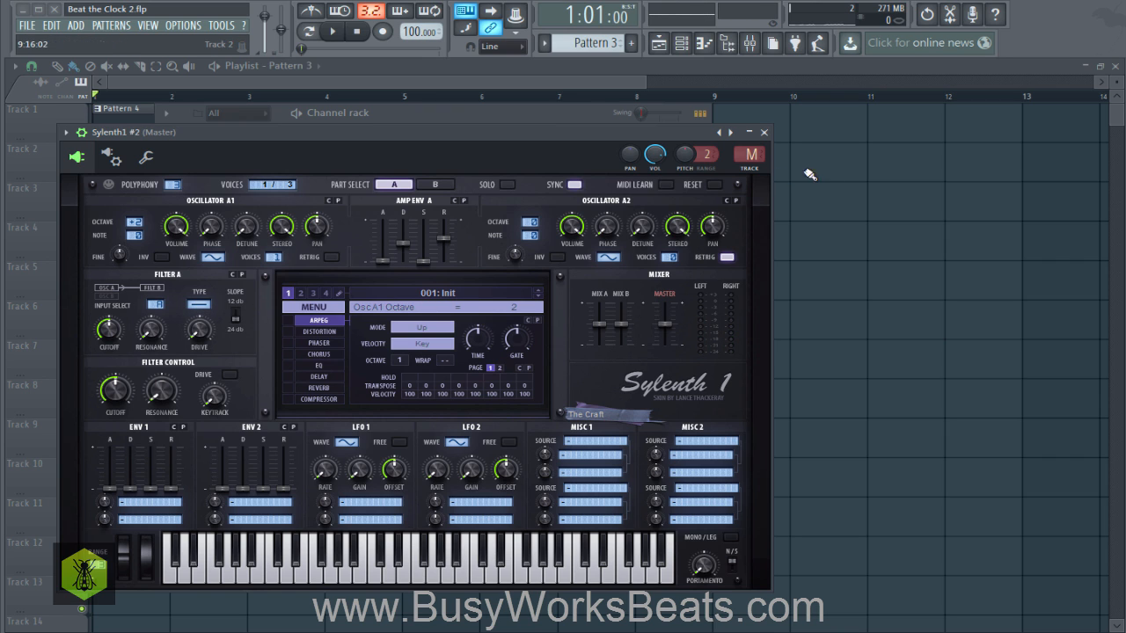
click(764, 132)
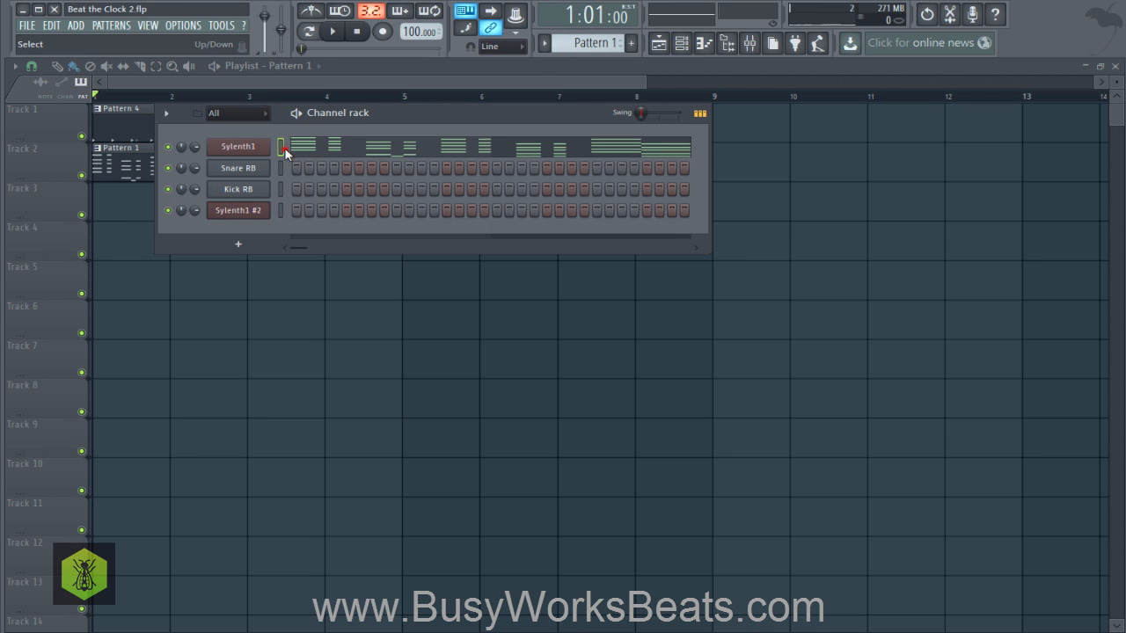
- Copy the Sylenth1 chord notes into Sylenth1 #2's piano roll in Pattern 3
key(ctrl+c)
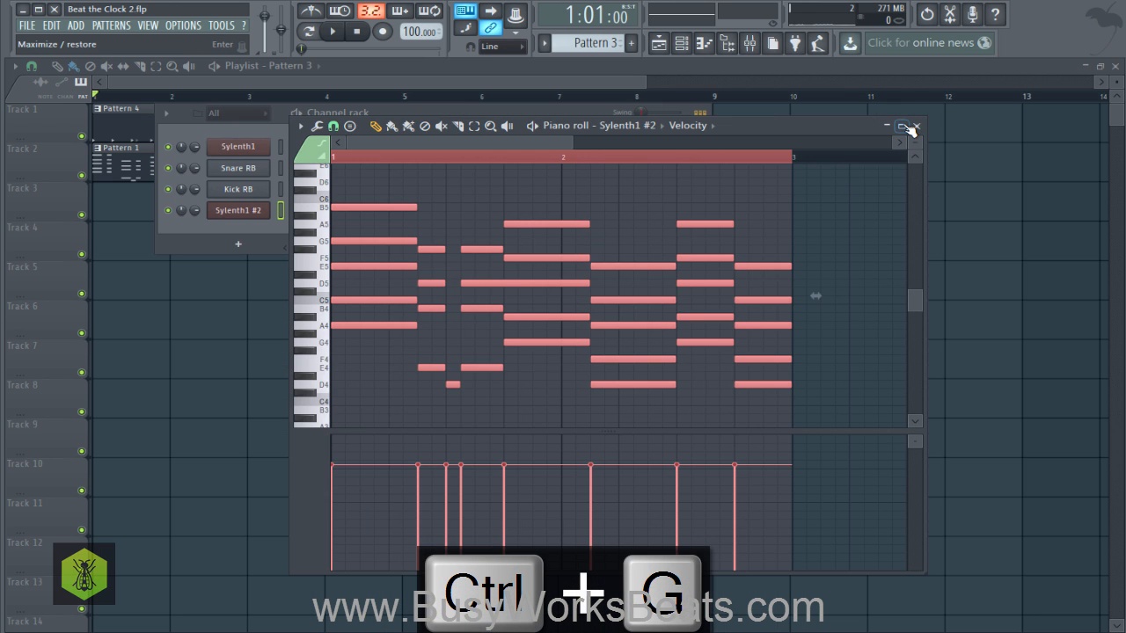
click(901, 126)
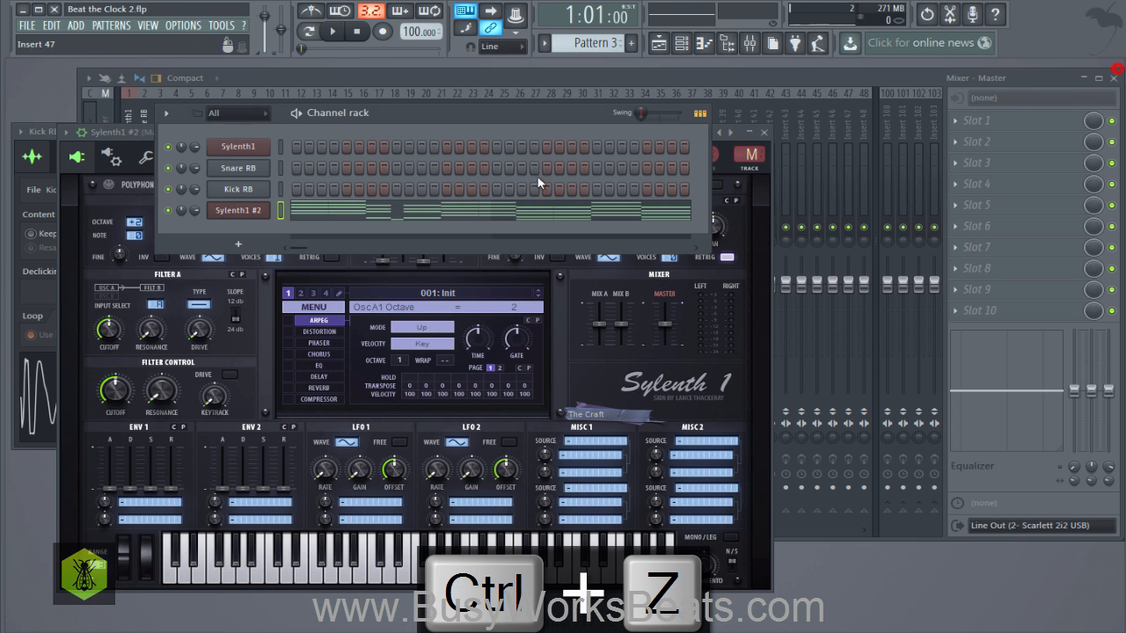
- Set Sylenth1 #2's arpeggiator Octave to 3 and enable it
click(288, 319)
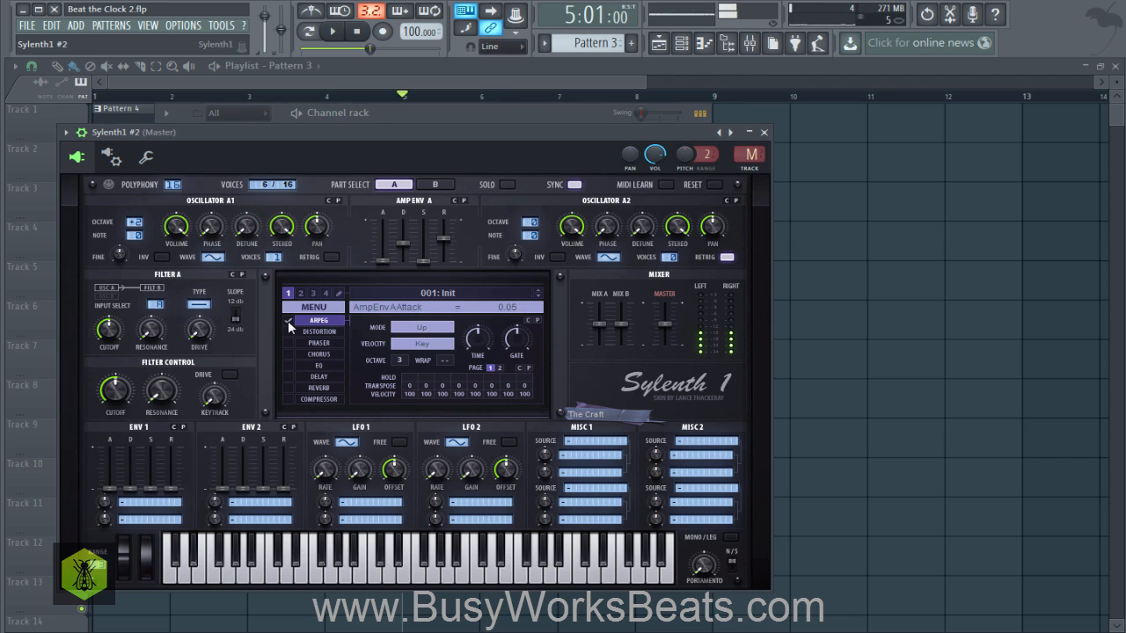
click(395, 361)
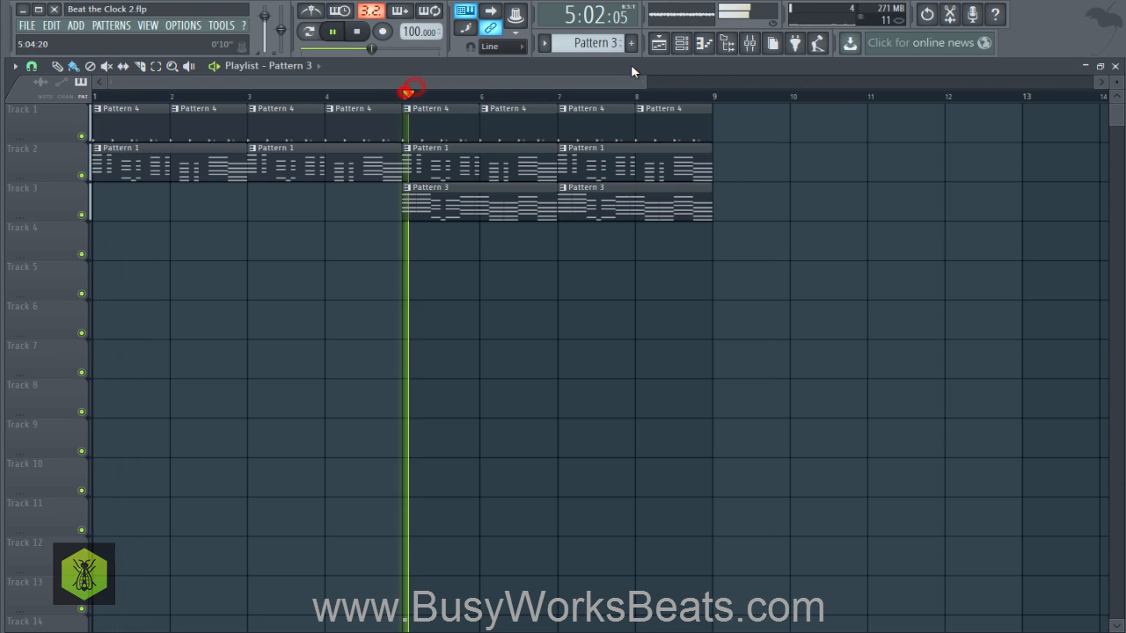
click(741, 43)
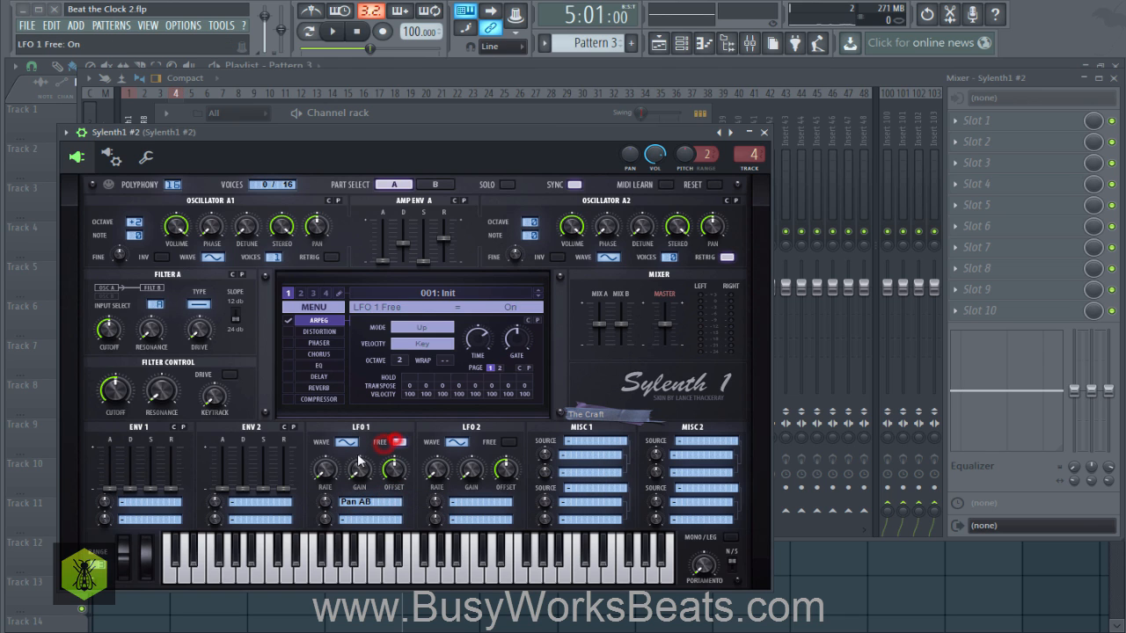
- Enable LFO 1 Free with its mod amount raised, and load Fruity Reeverb 2 in insert slot 1
drag(361, 469, 361, 458)
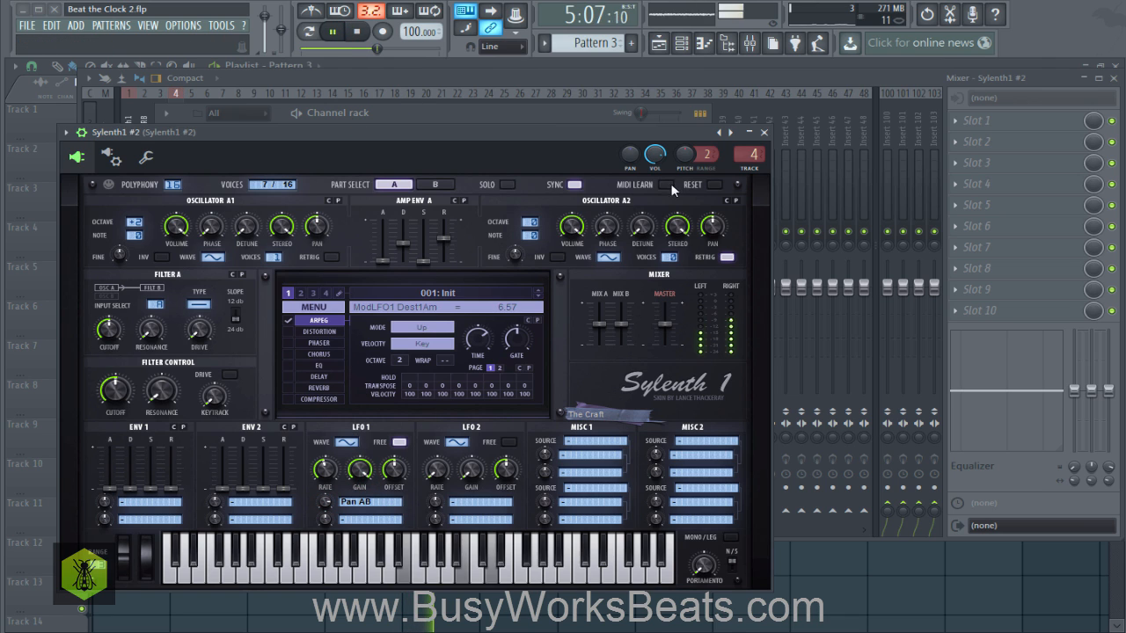
click(728, 257)
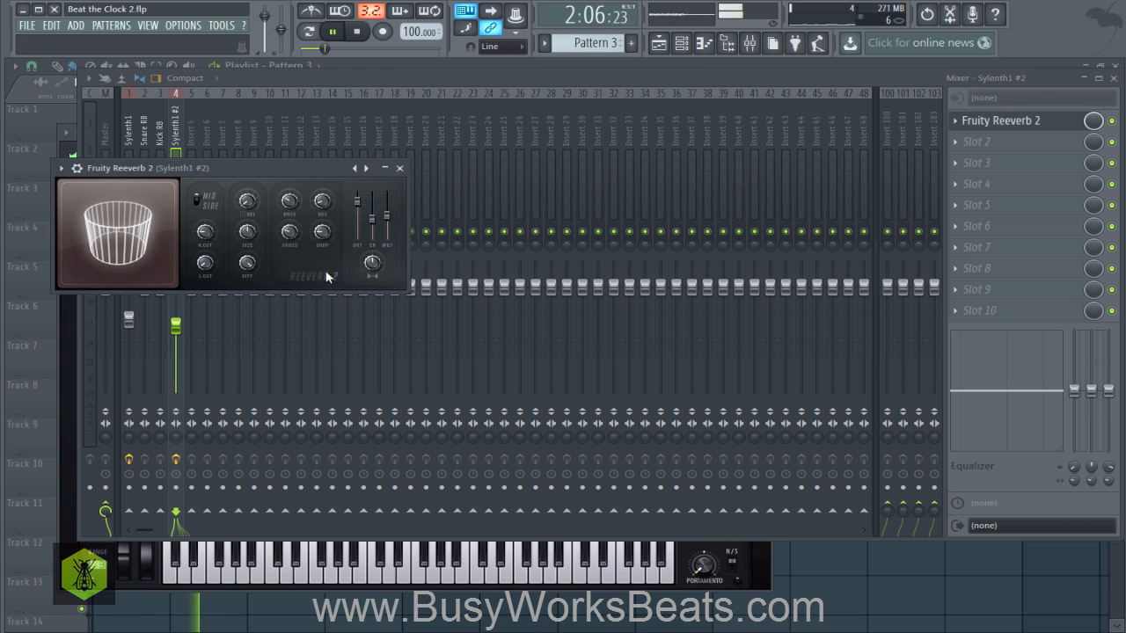
- Nudge a Fruity Reeverb 2 knob on the Sylenth1 #2 arpeggio track, then return to the Playlist
drag(210, 264, 210, 255)
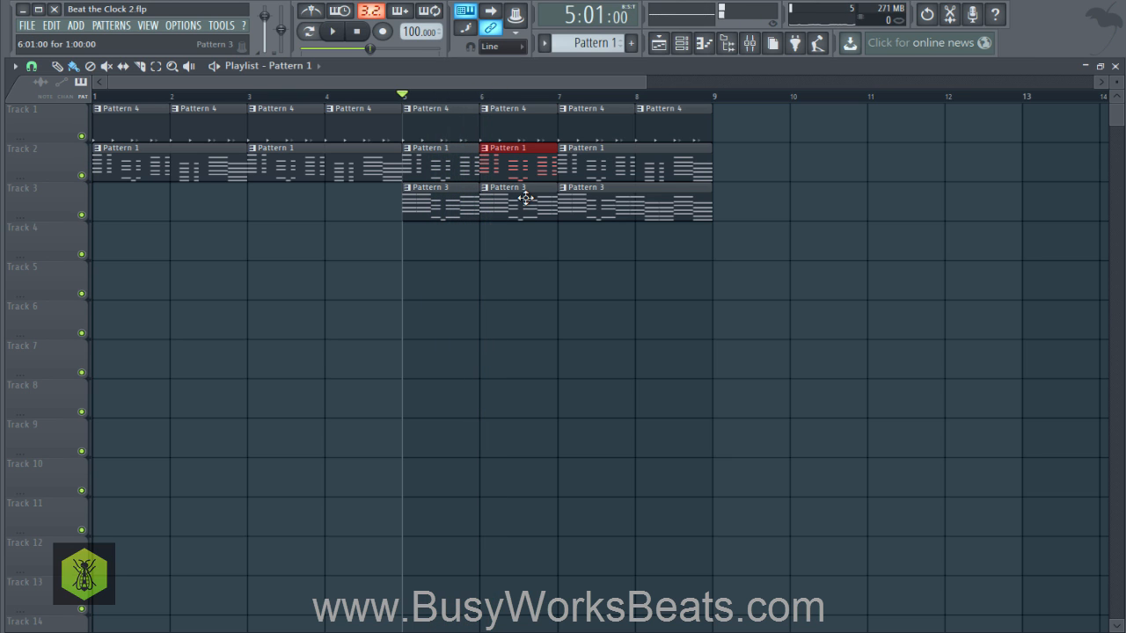
- Add a new Sylenth1 instance, Sylenth1 #3, as the fifth channel in the rack
key(ctrl+alt+z)
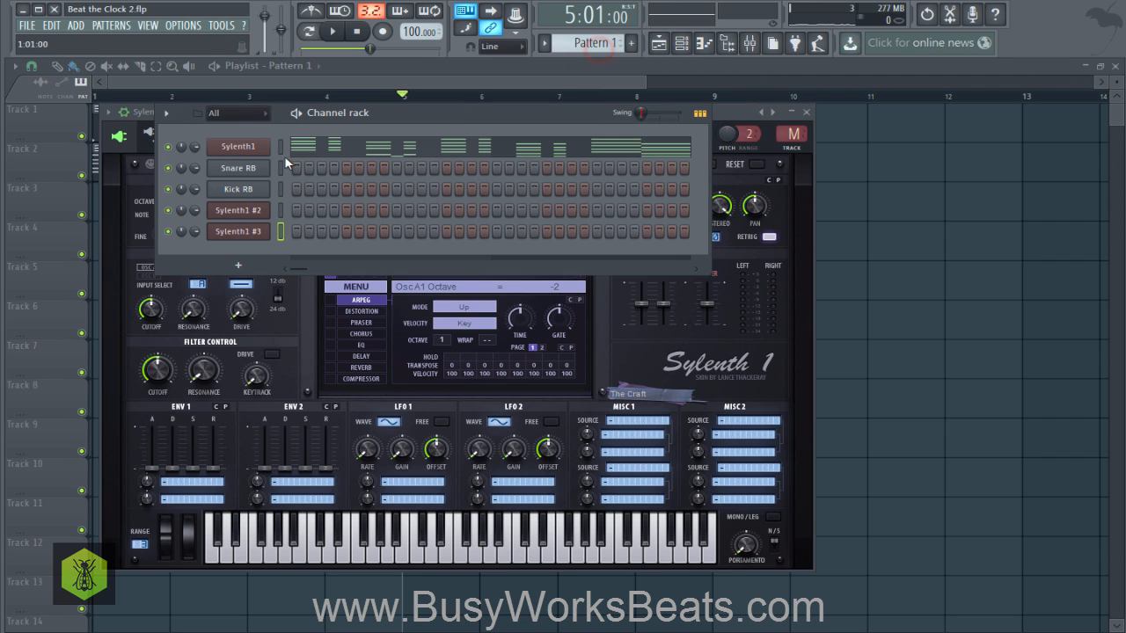
- Select Pattern 5 and change Sylenth1 #3's first oscillator waveform, two octaves down
key(ctrl+c)
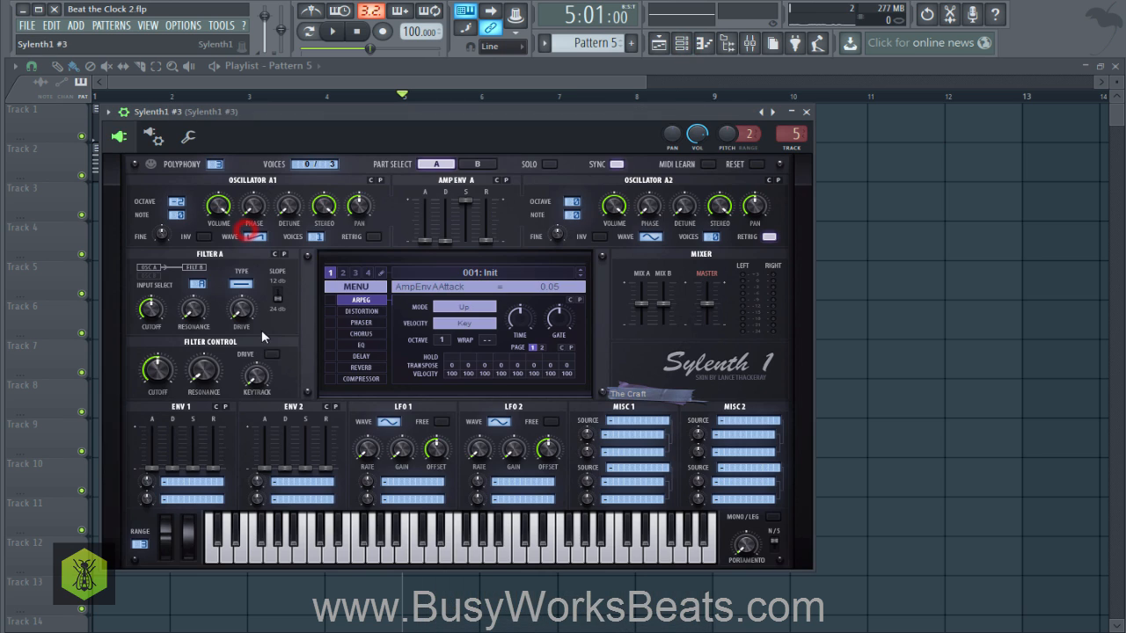
click(242, 281)
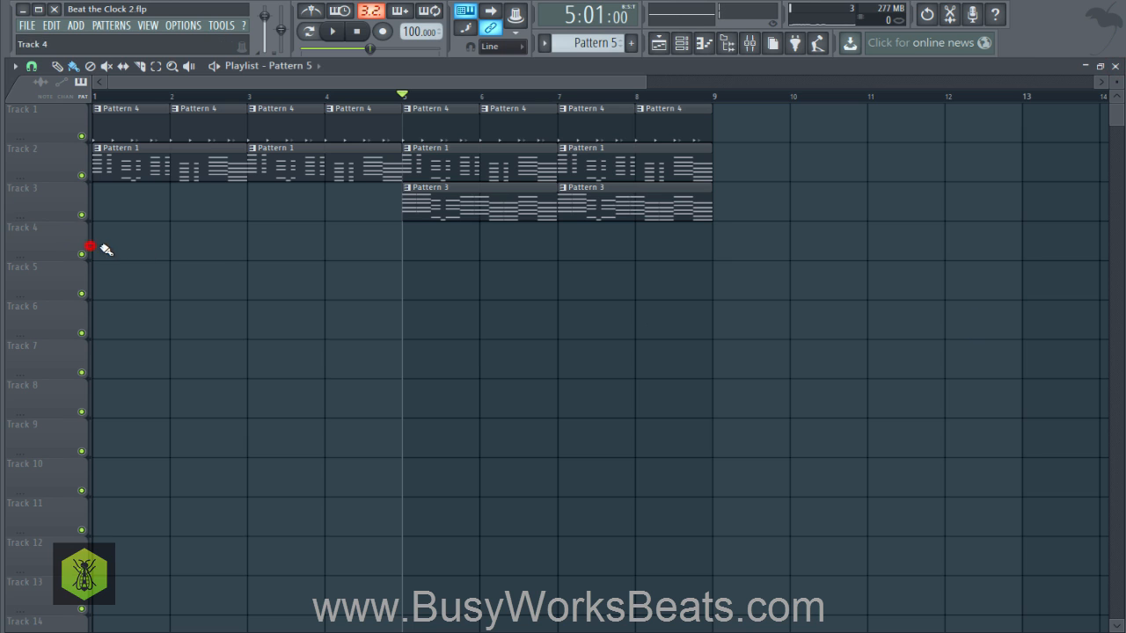
- Draw the Sylenth1 #3 bass notes and paint Pattern 5 on Track 4 at bar 1
click(332, 31)
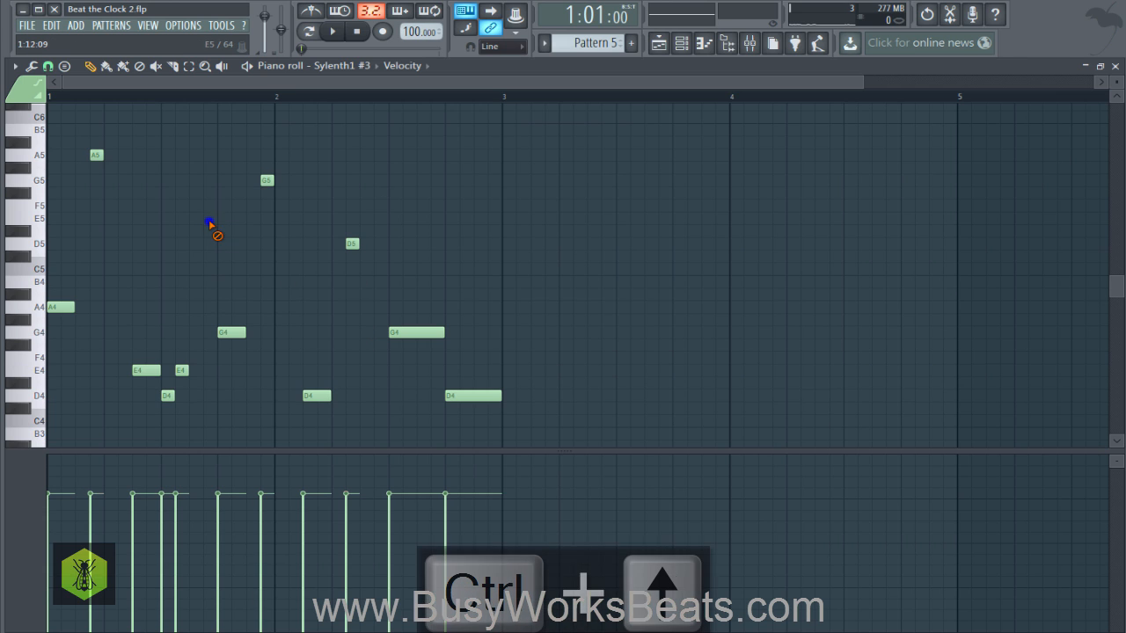
click(332, 32)
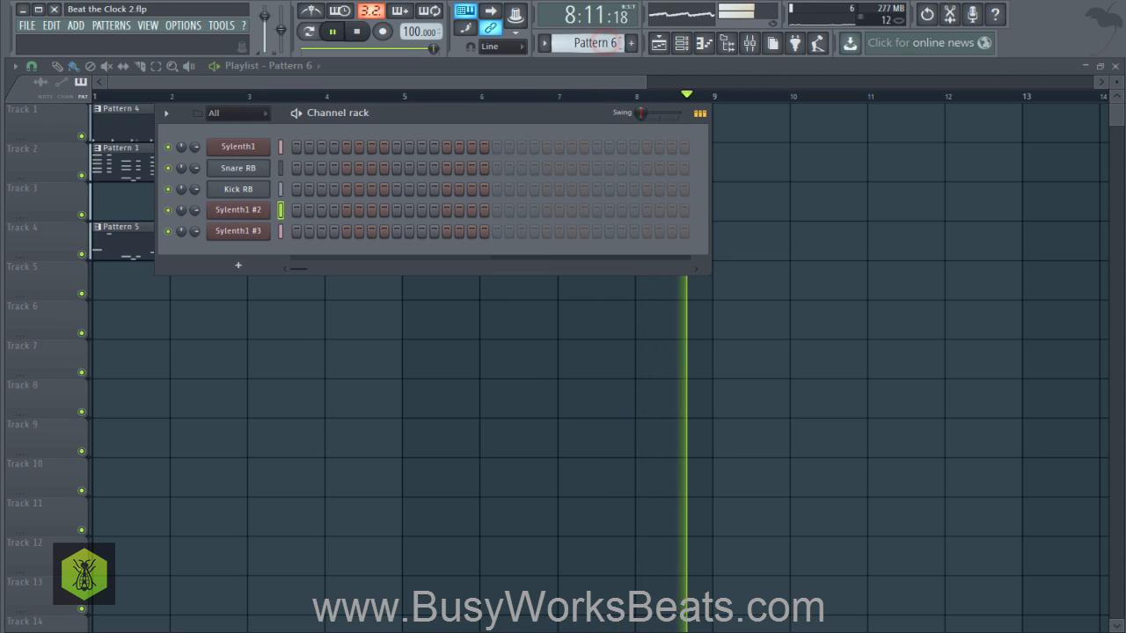
- Load Nexus as a new instrument channel and pick a preset category
click(74, 25)
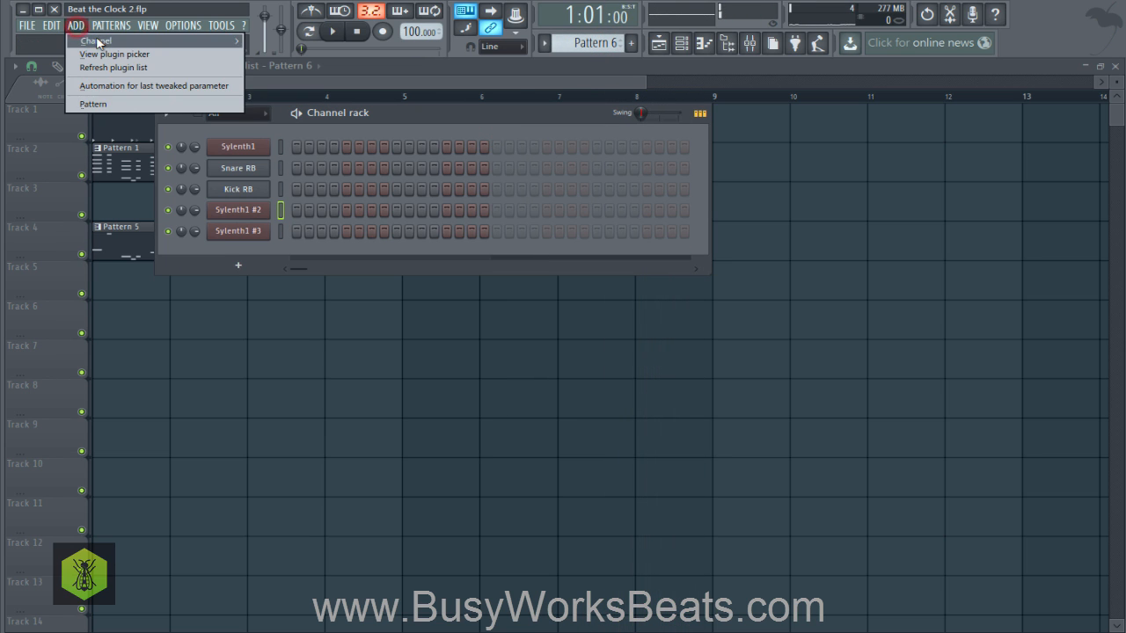
click(94, 40)
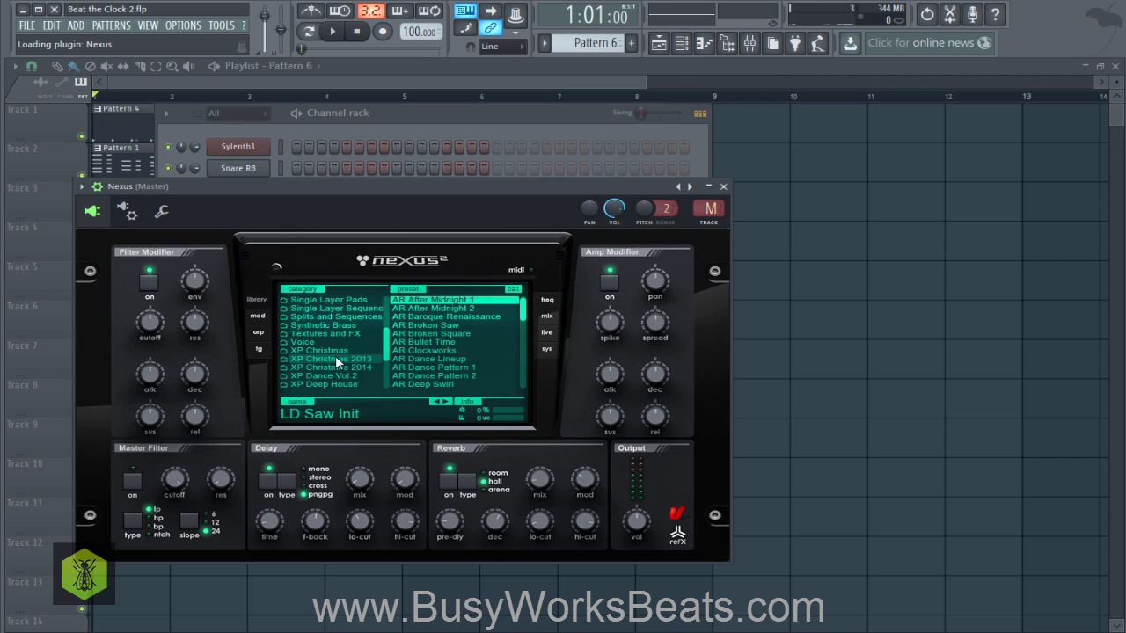
click(303, 350)
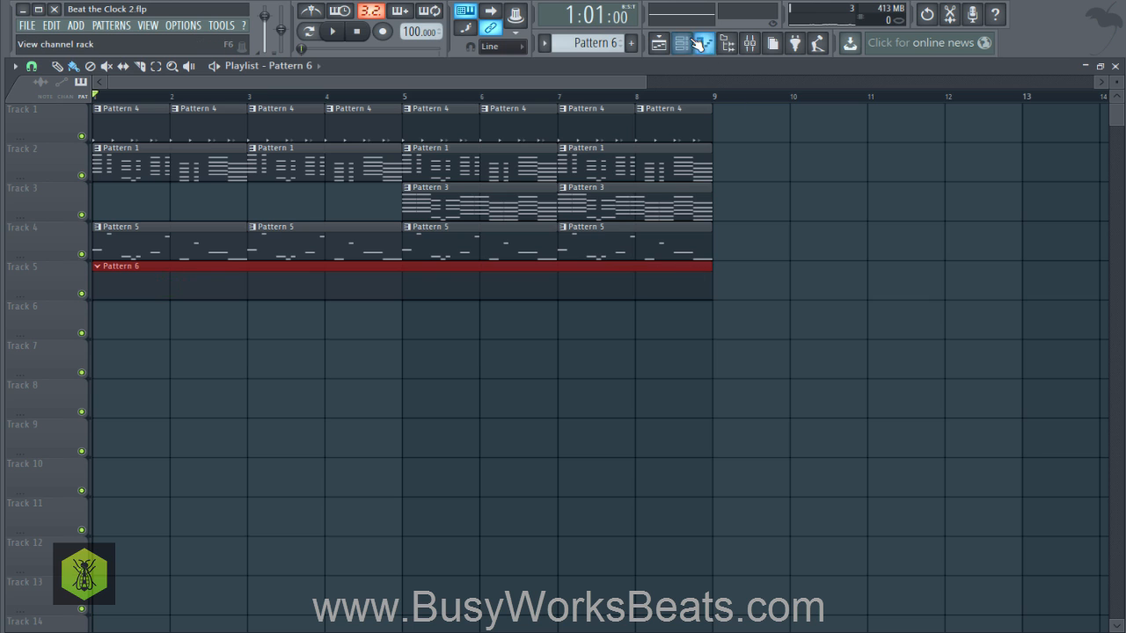
- Pencil in the Nexus melody: E5, G5, A5, B5, C6, B5, then E5, G5, D6, C6, B5
click(701, 43)
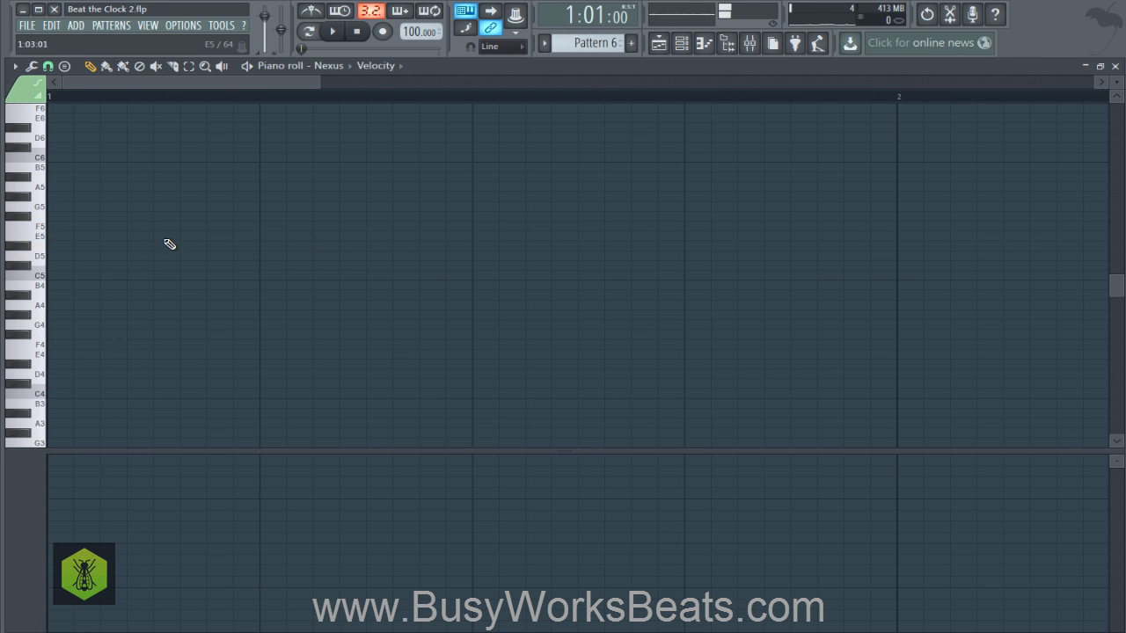
click(128, 236)
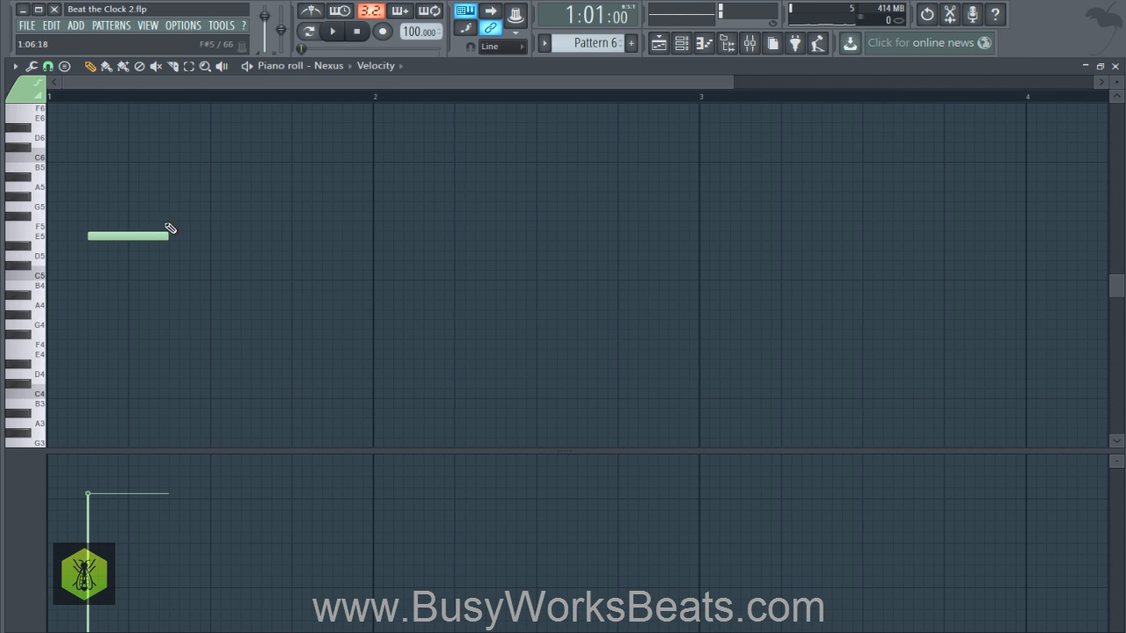
click(147, 196)
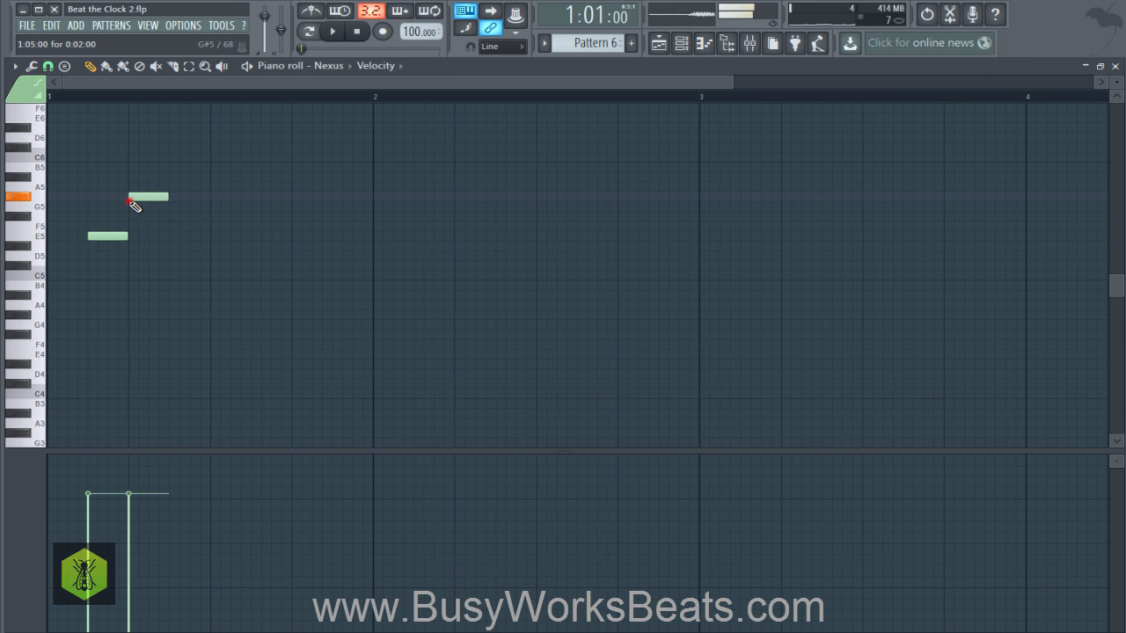
click(189, 186)
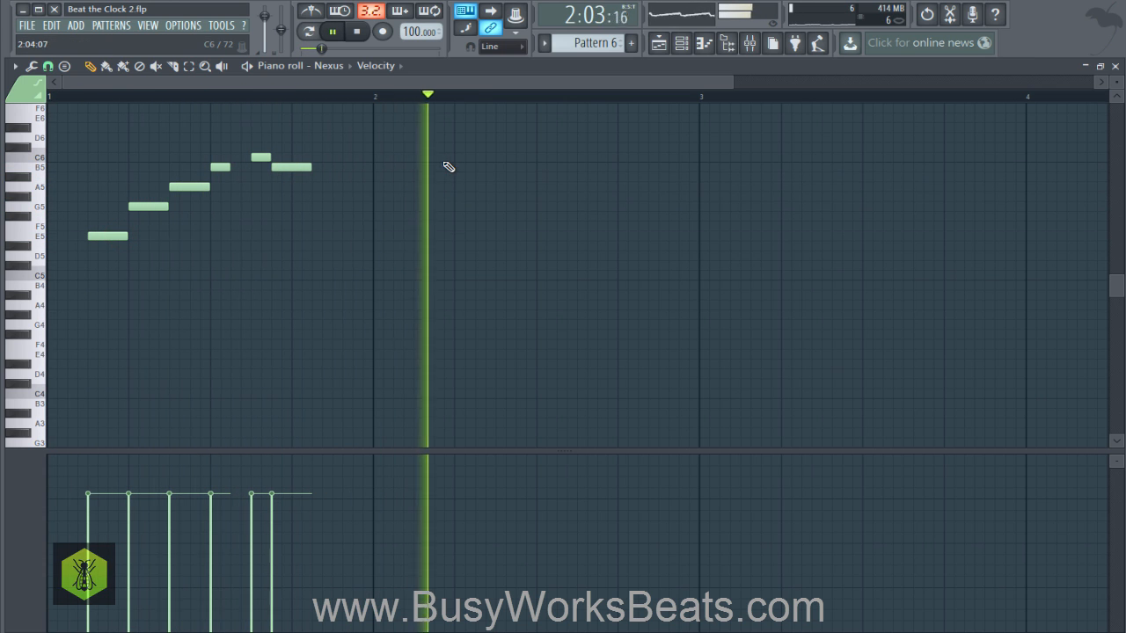
click(554, 137)
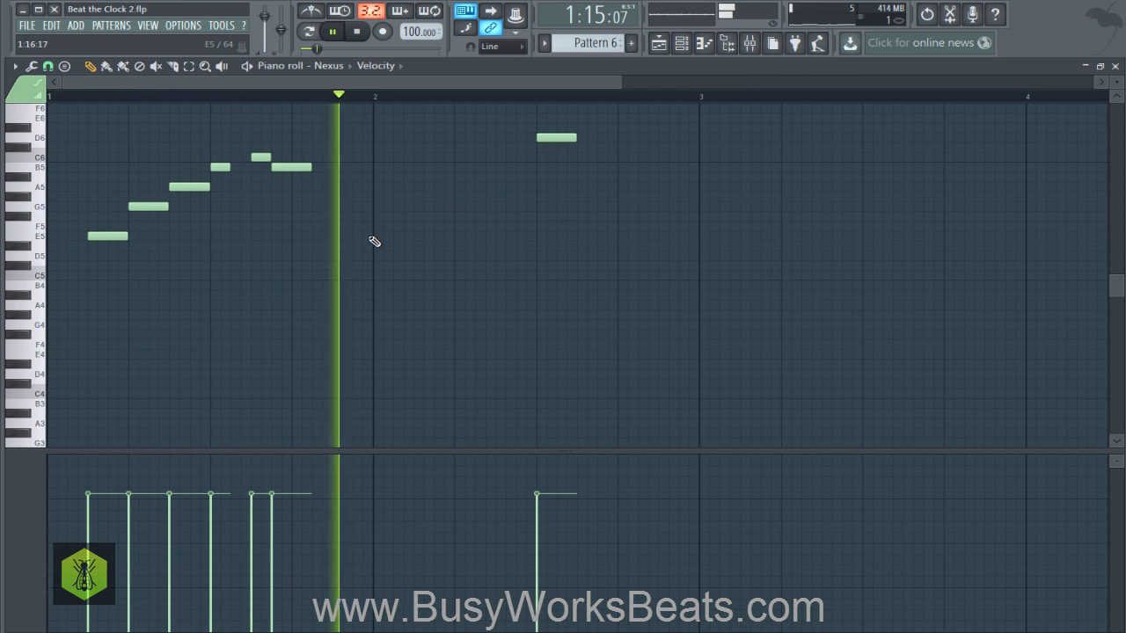
click(431, 235)
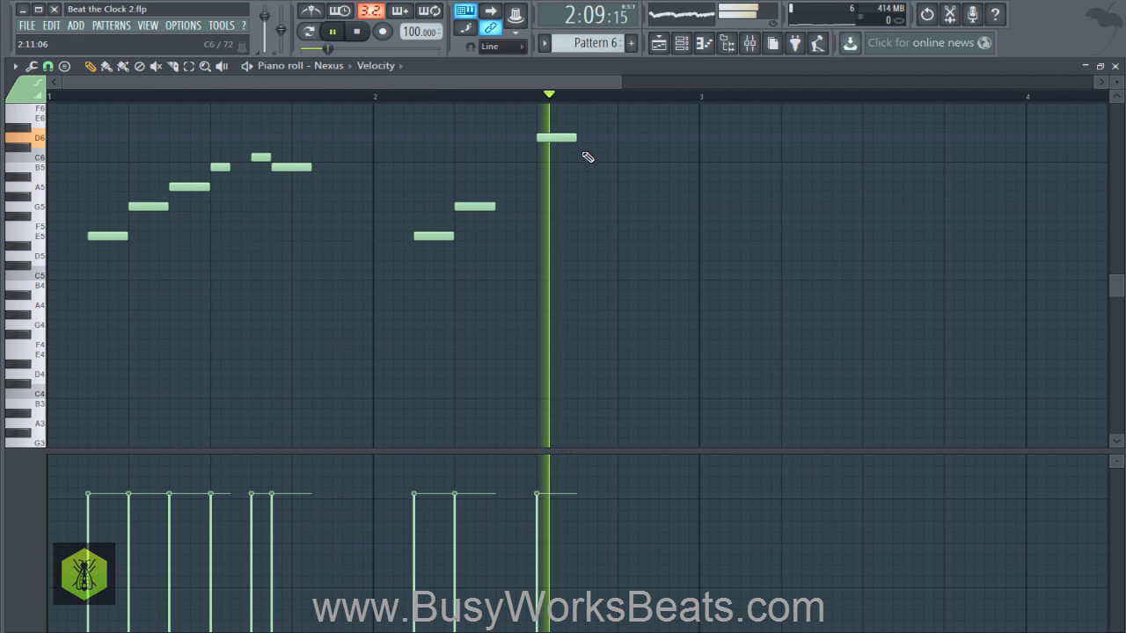
click(675, 167)
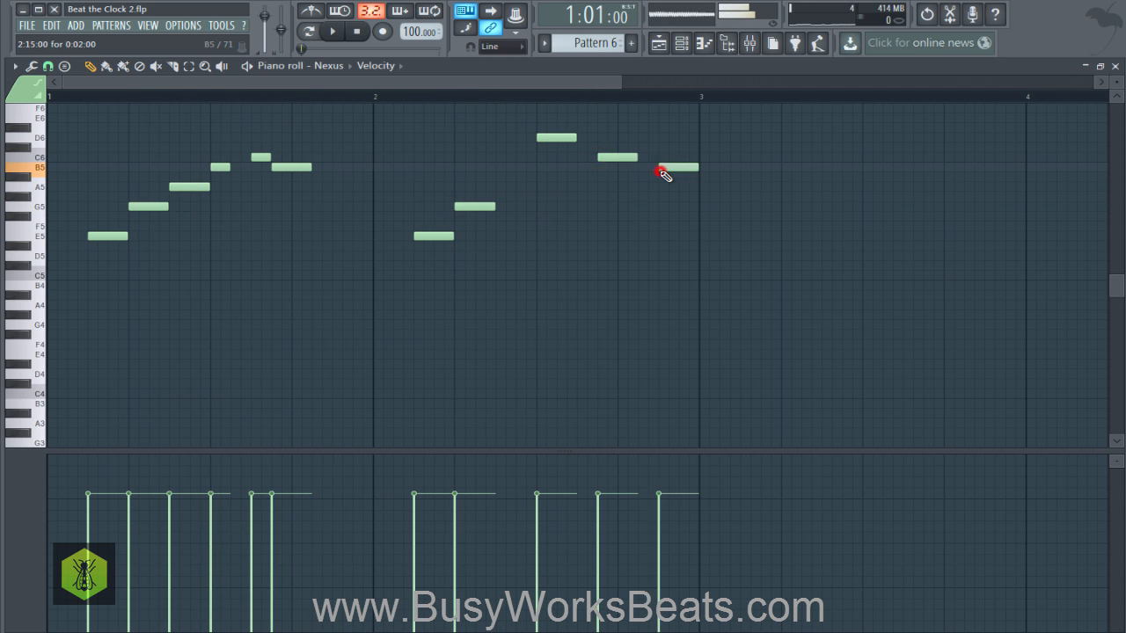
click(332, 32)
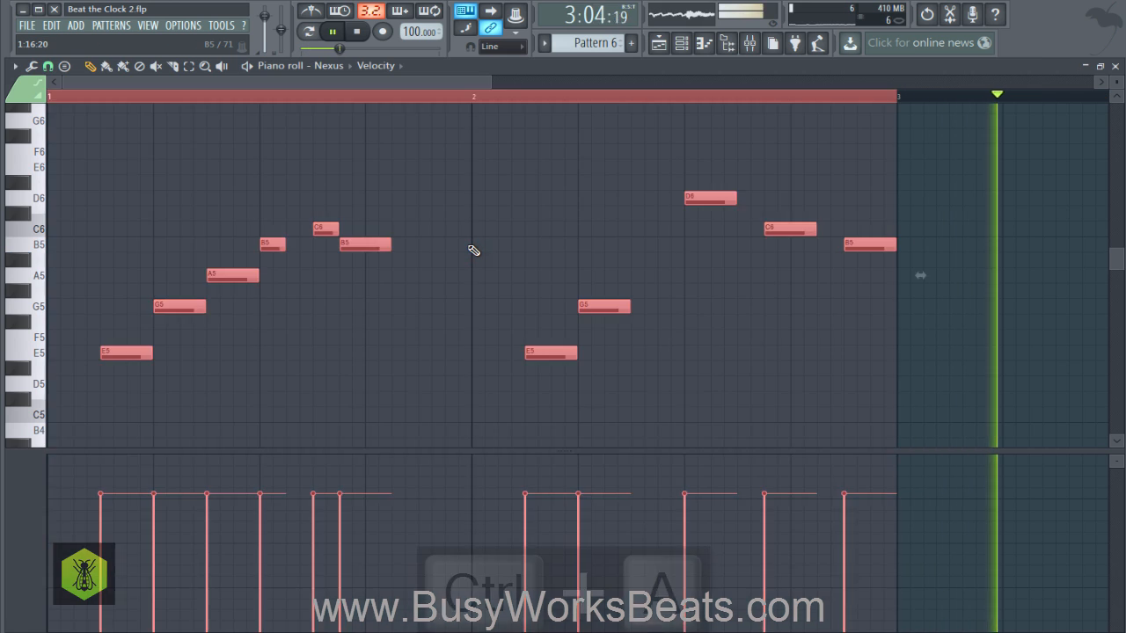
- Route Nexus to mixer insert 6 and paint Pattern 6 at bar 1 of Track 5
key(ctrl+up)
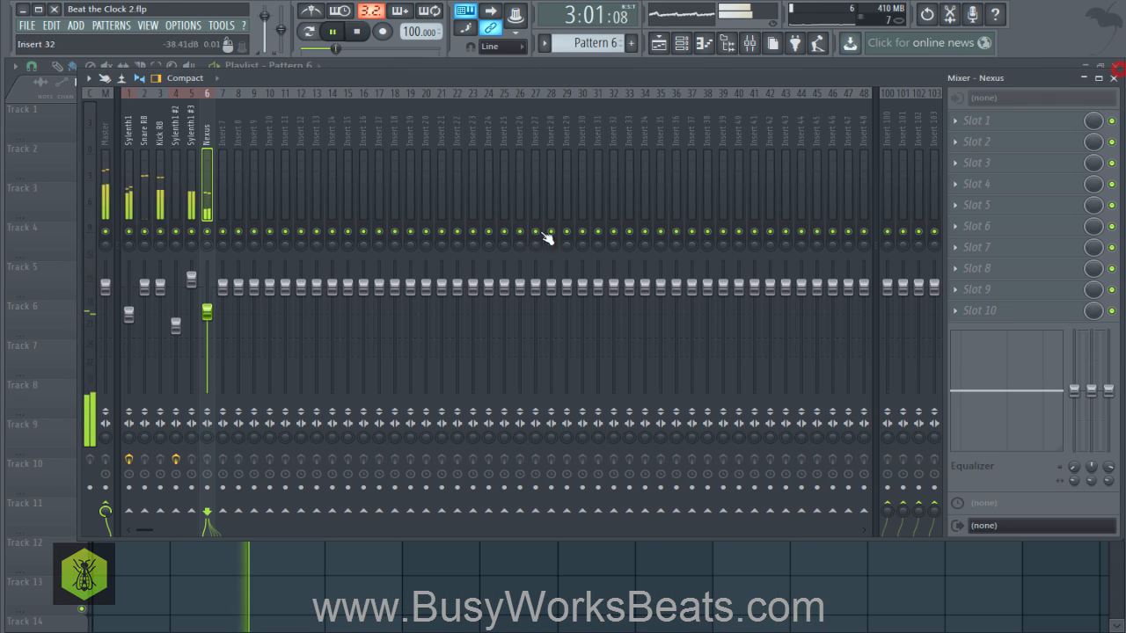
click(686, 43)
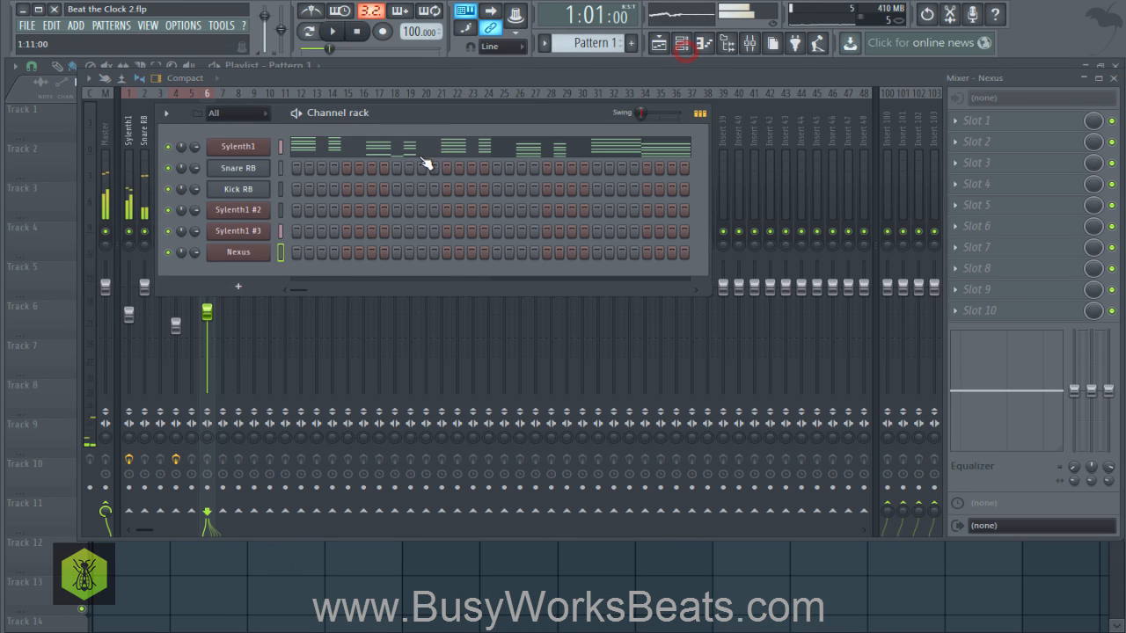
double_click(237, 146)
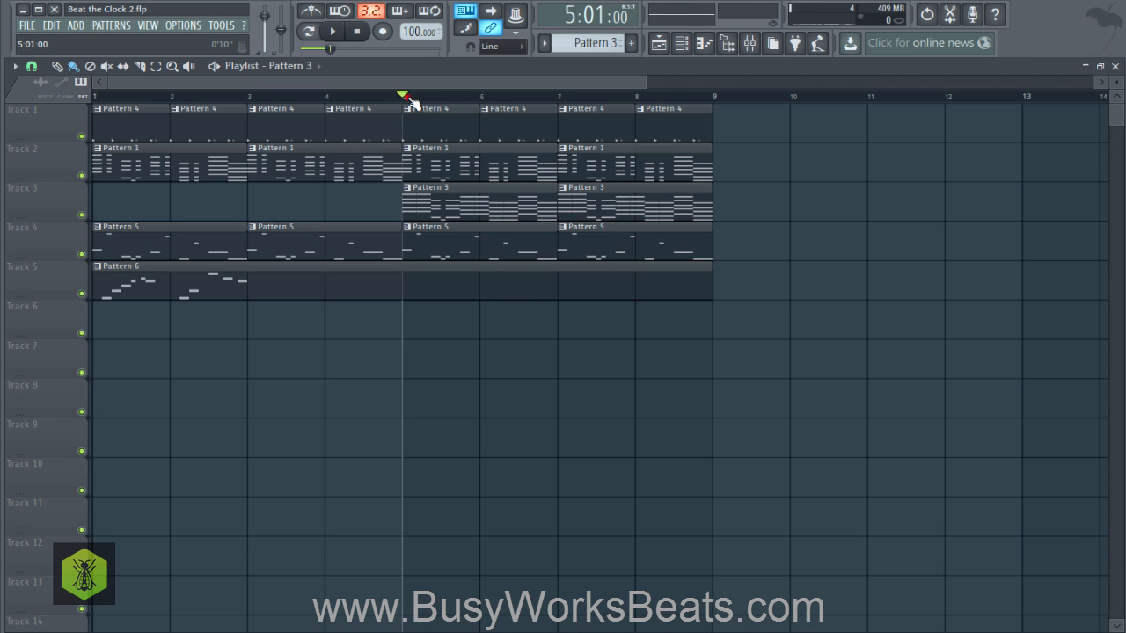
- Paint Pattern 6 at bar 5 on Track 5 and play the song from bar 1
click(332, 32)
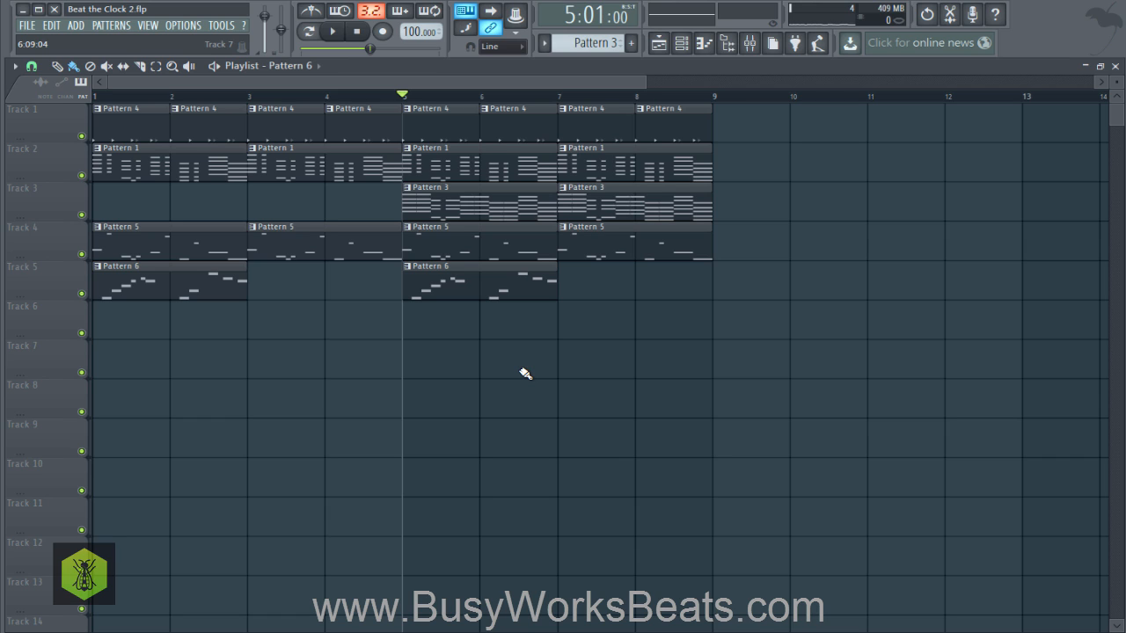
click(332, 31)
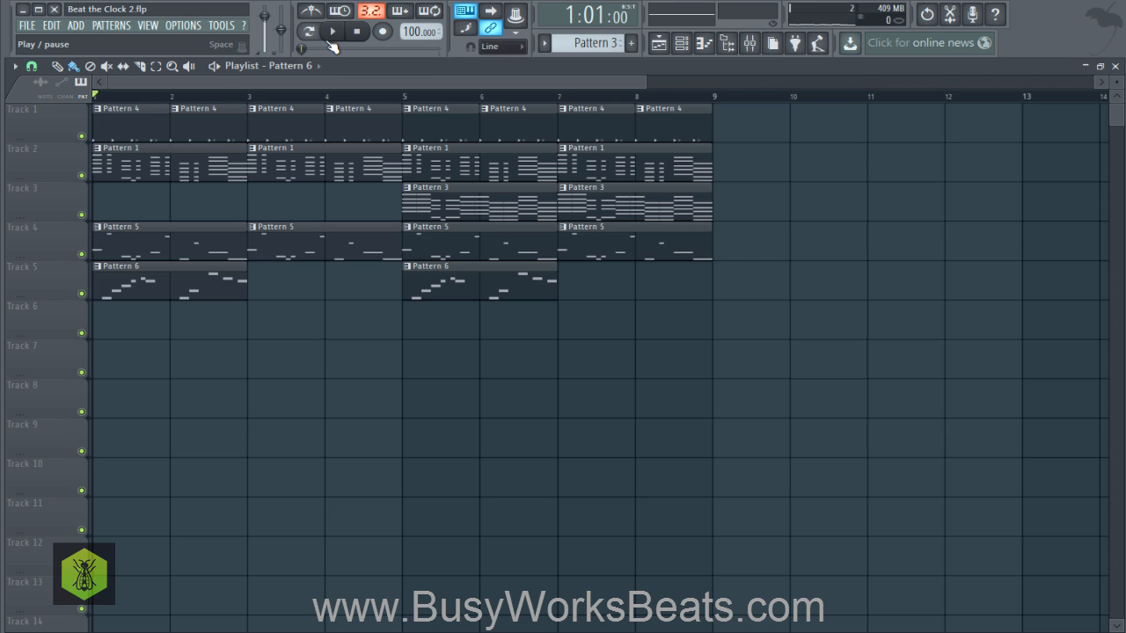
click(333, 32)
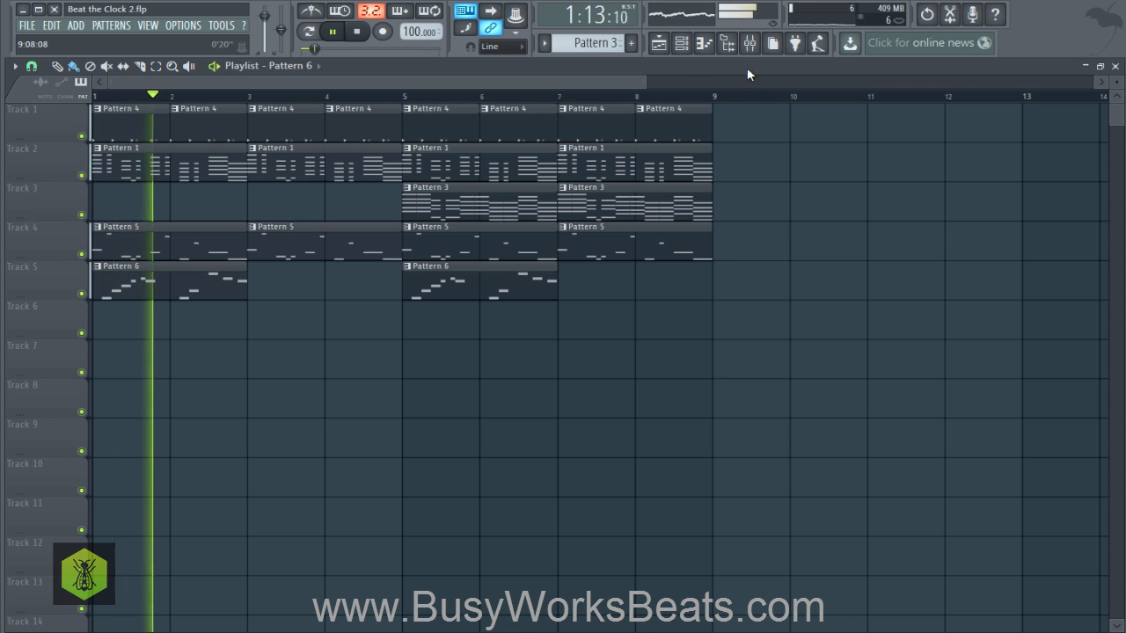